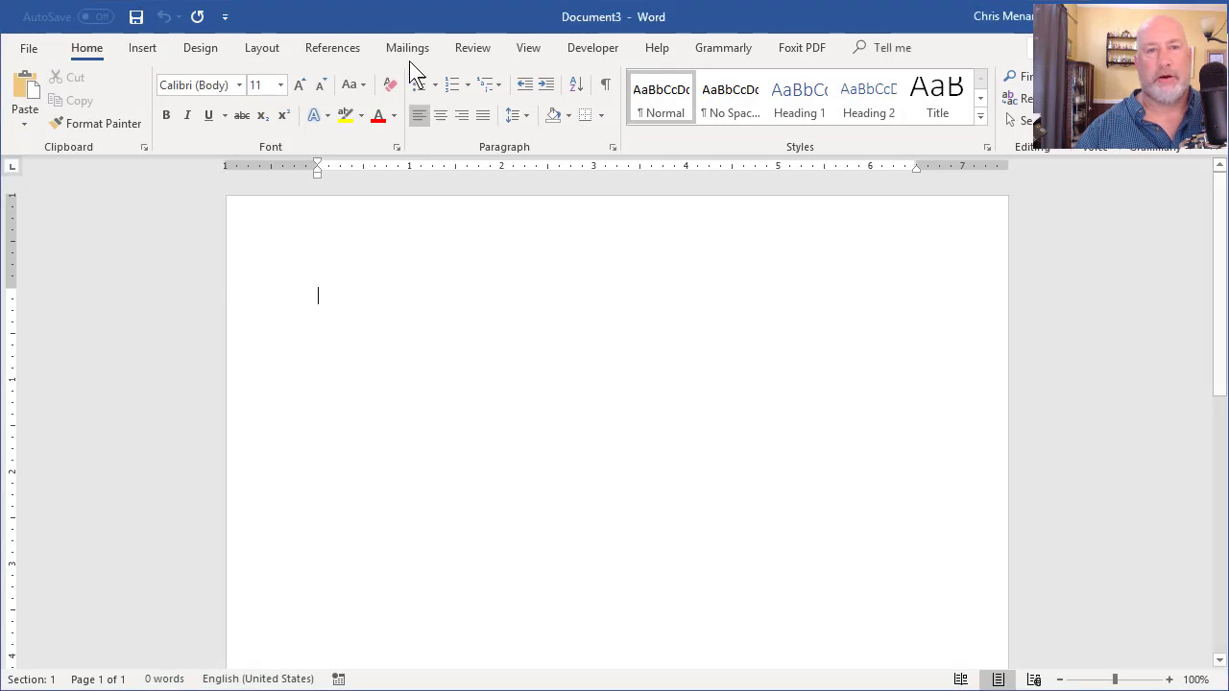
Set Sheet1$ from Documents\Training.xlsx as the mail merge recipient list.
click(407, 47)
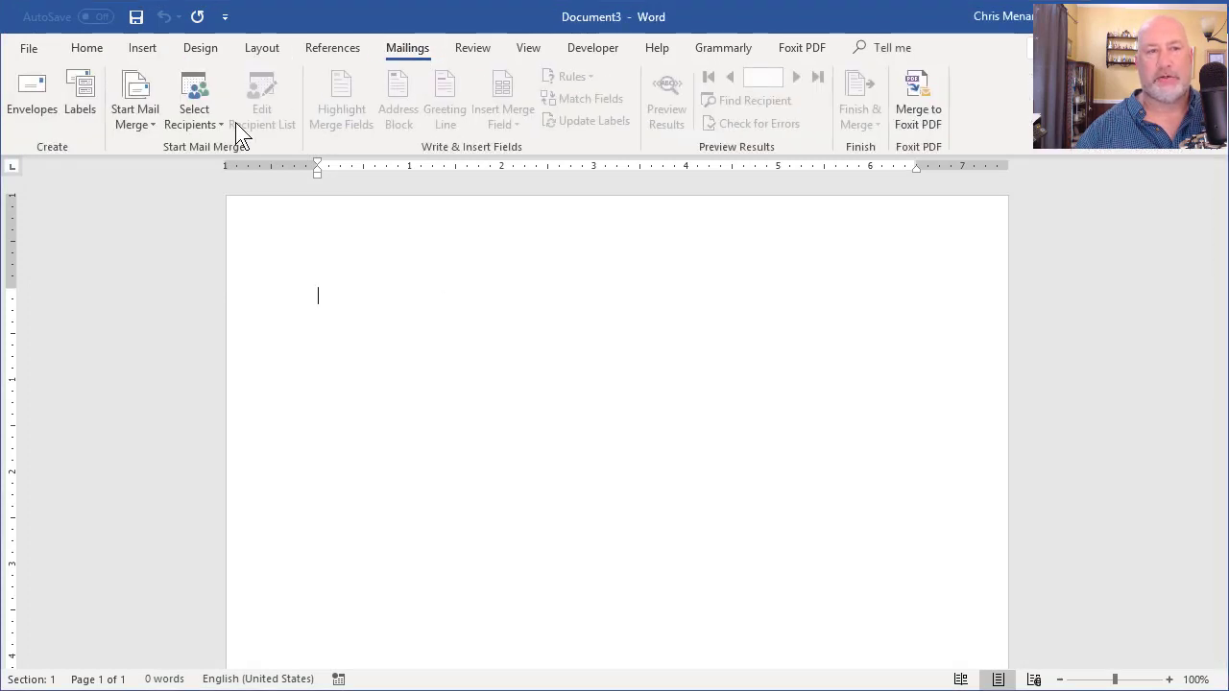
click(194, 99)
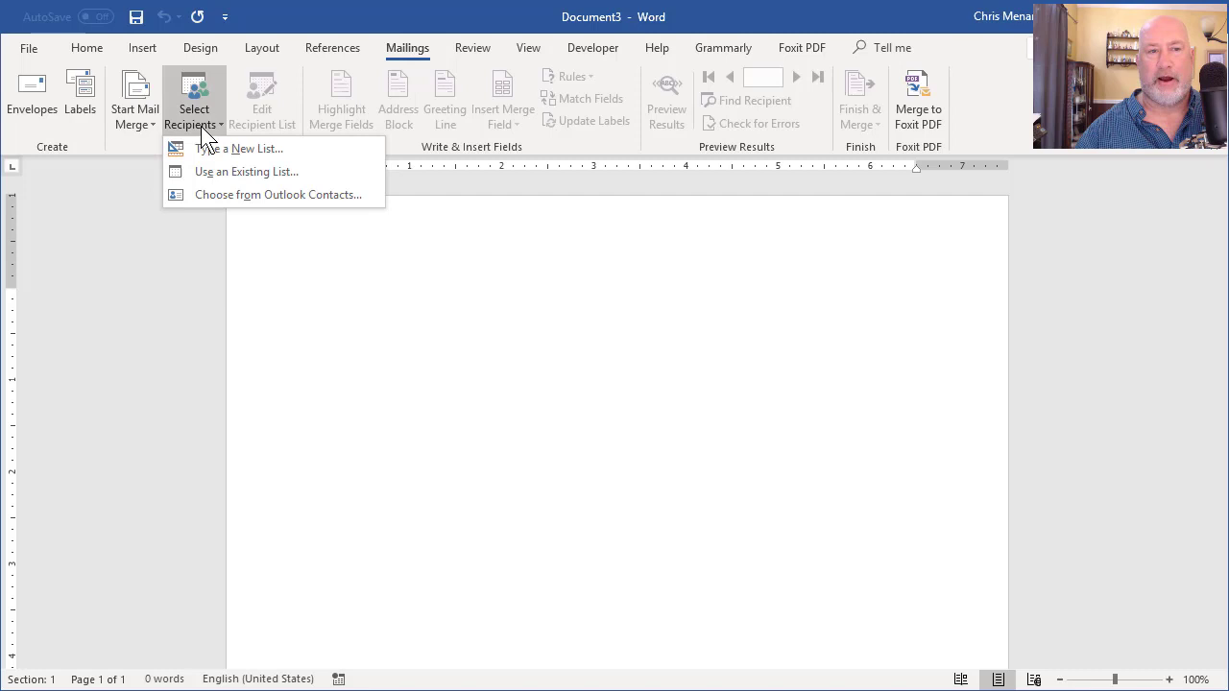
mouse_move(245, 171)
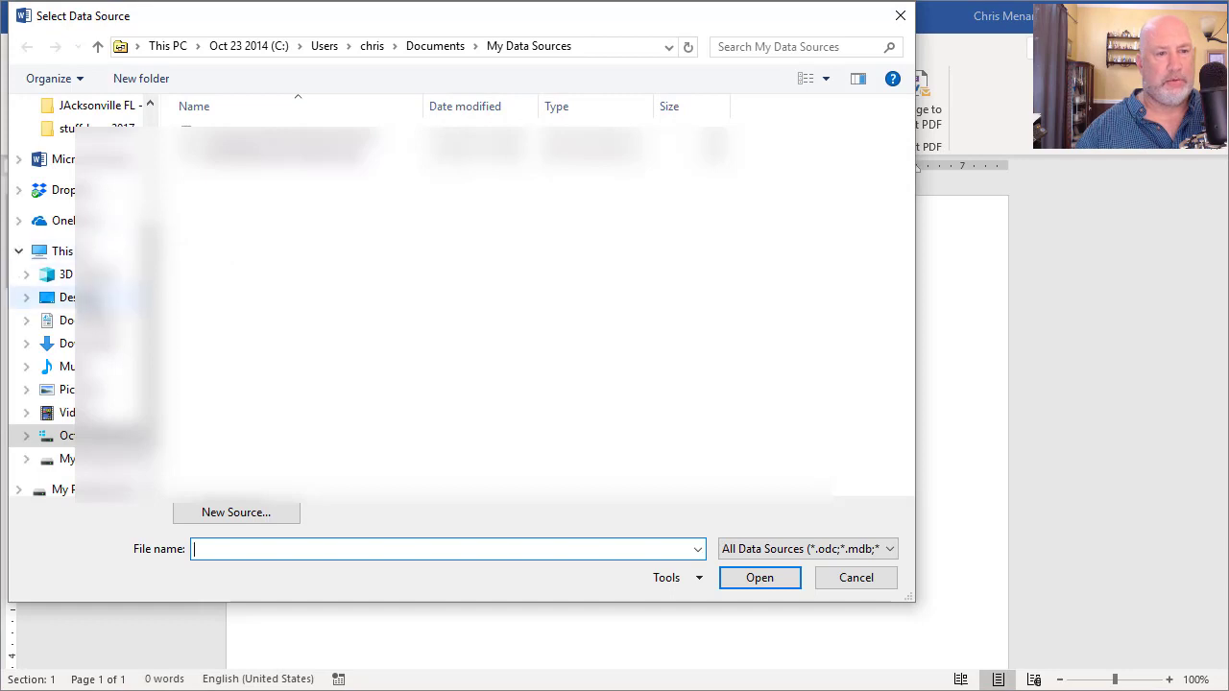
click(67, 319)
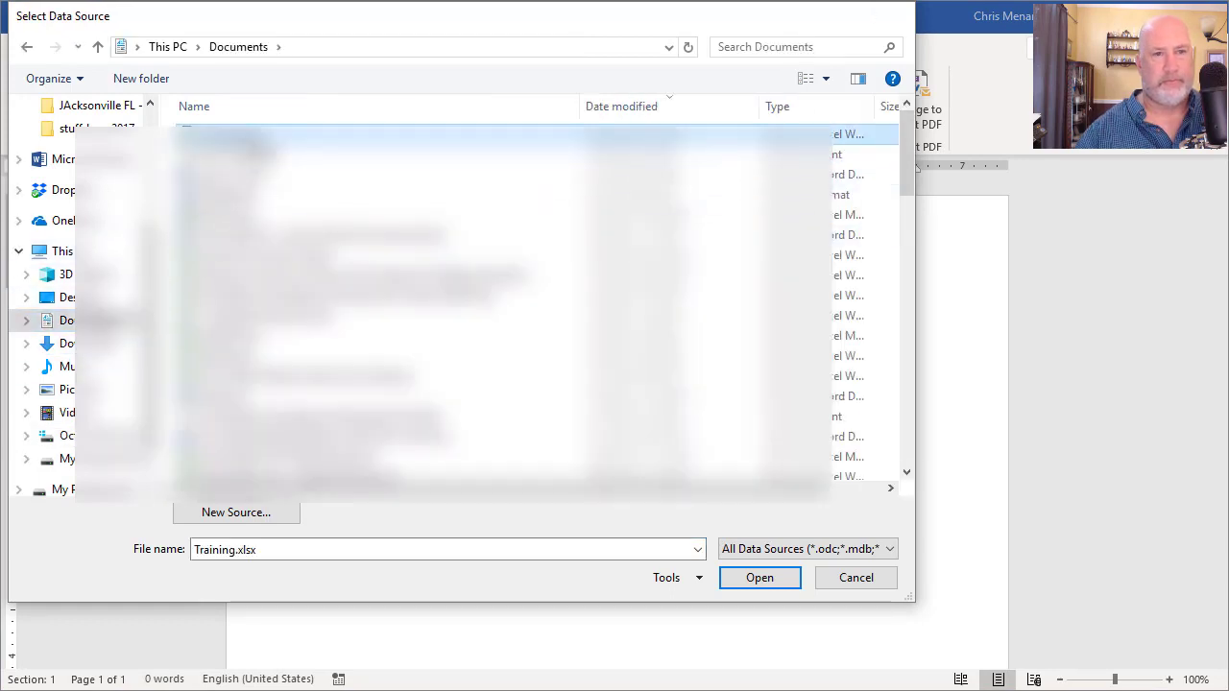
click(759, 577)
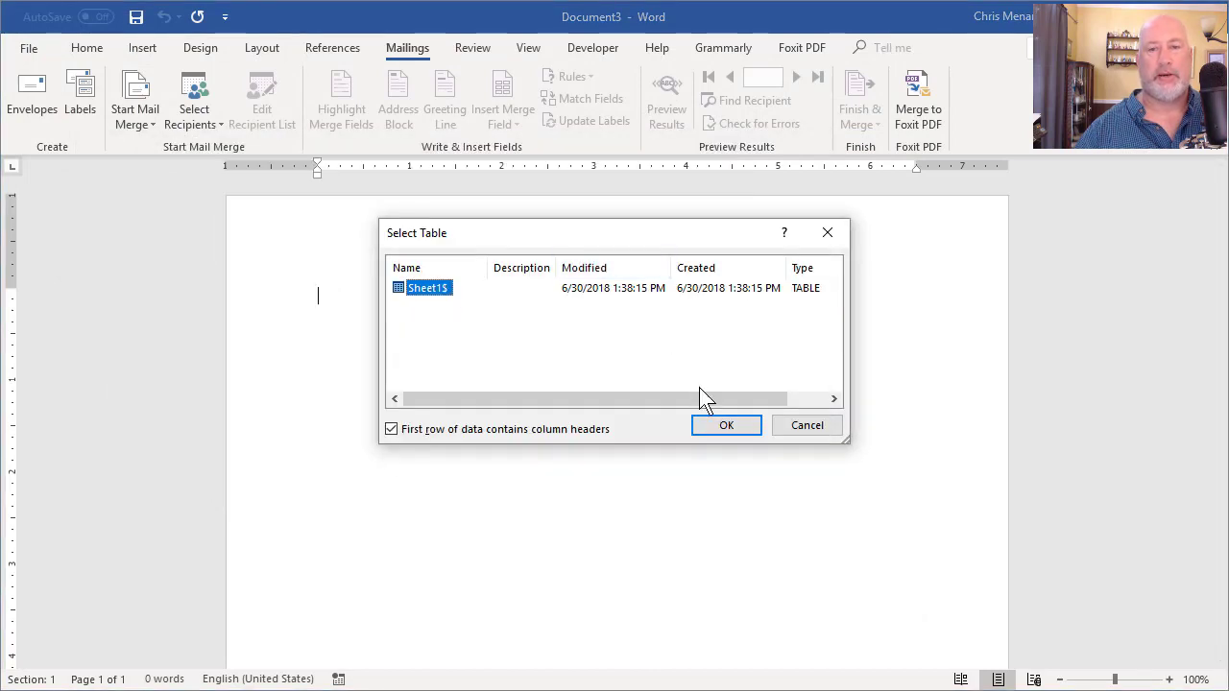
click(726, 425)
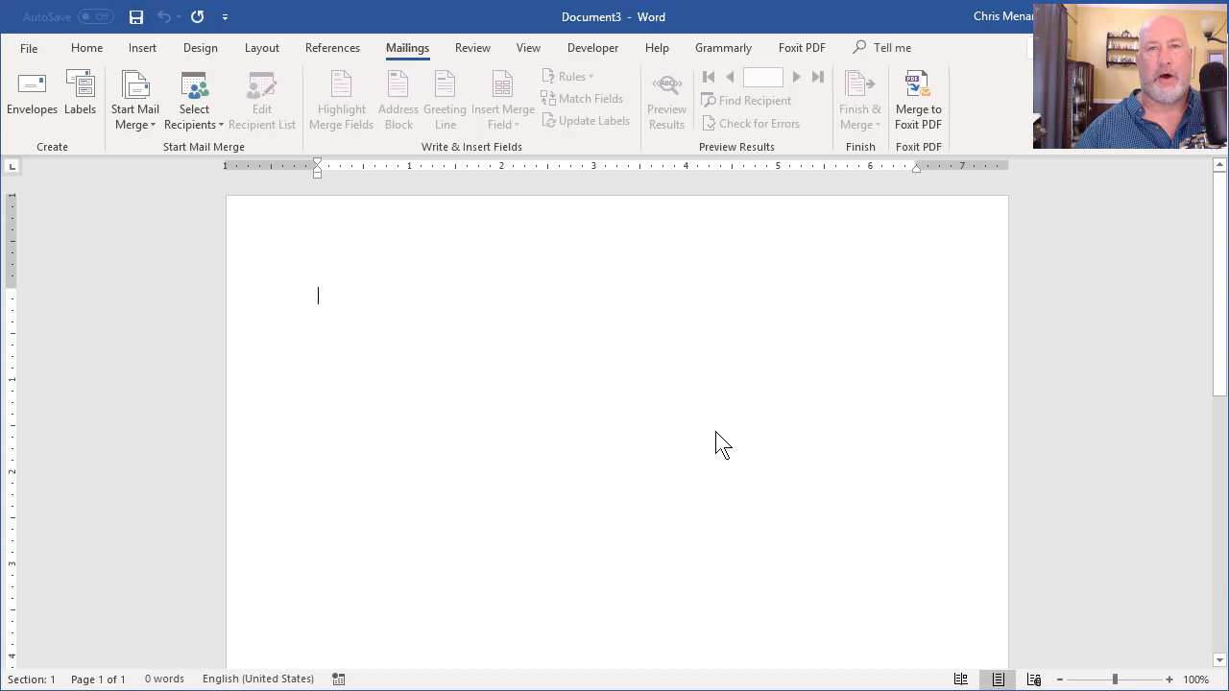
mouse_move(263, 100)
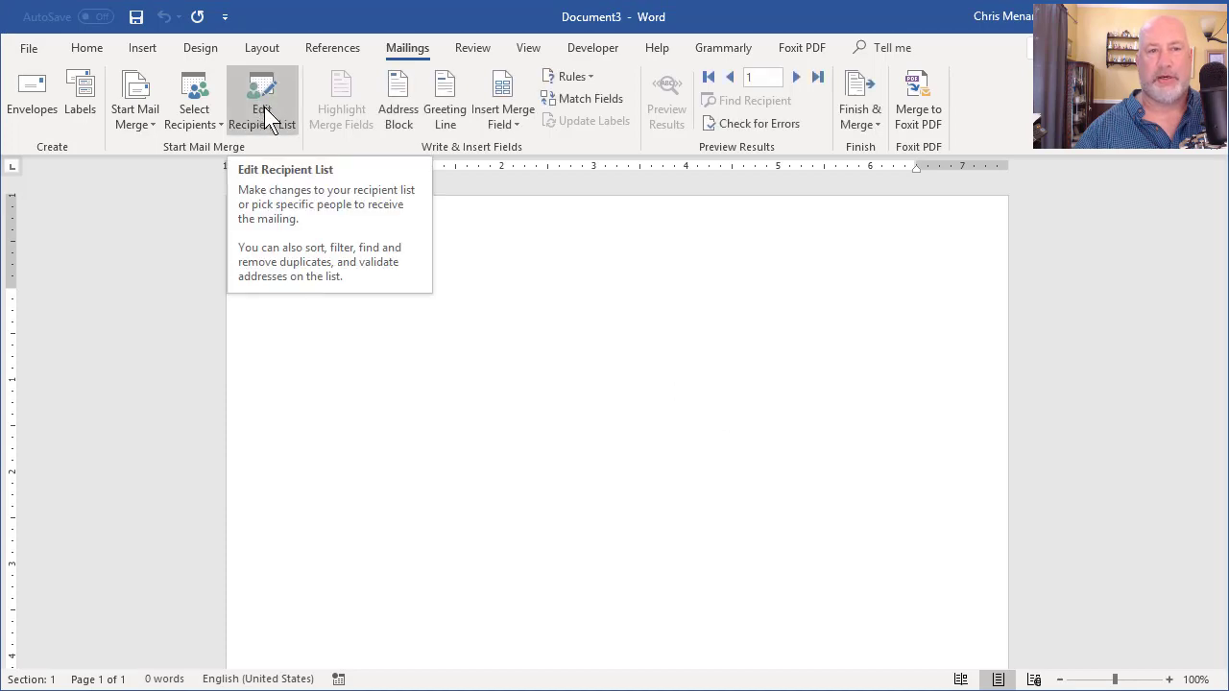
click(262, 96)
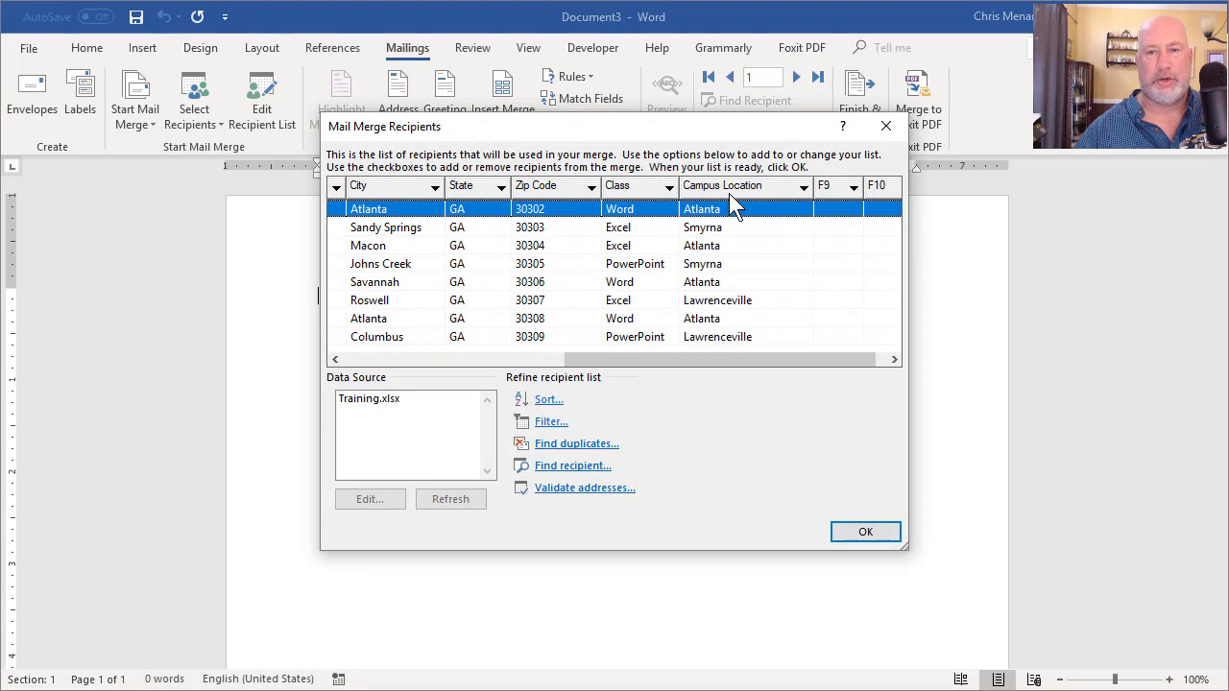
mouse_move(863, 532)
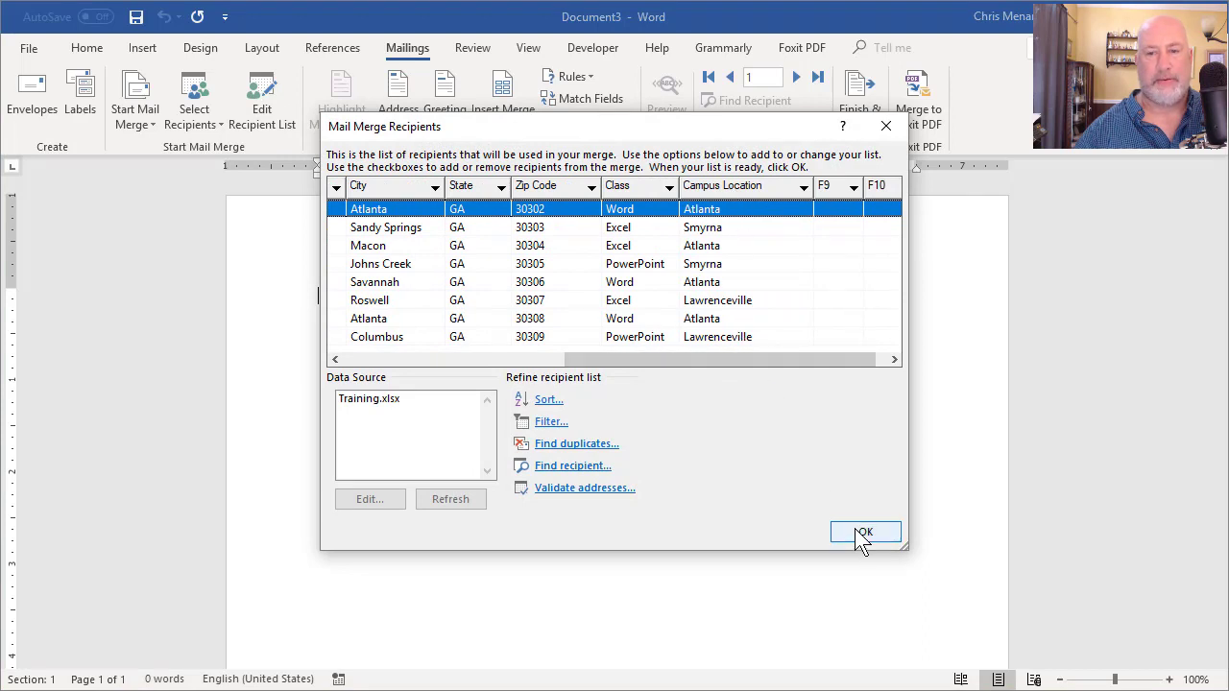
click(864, 532)
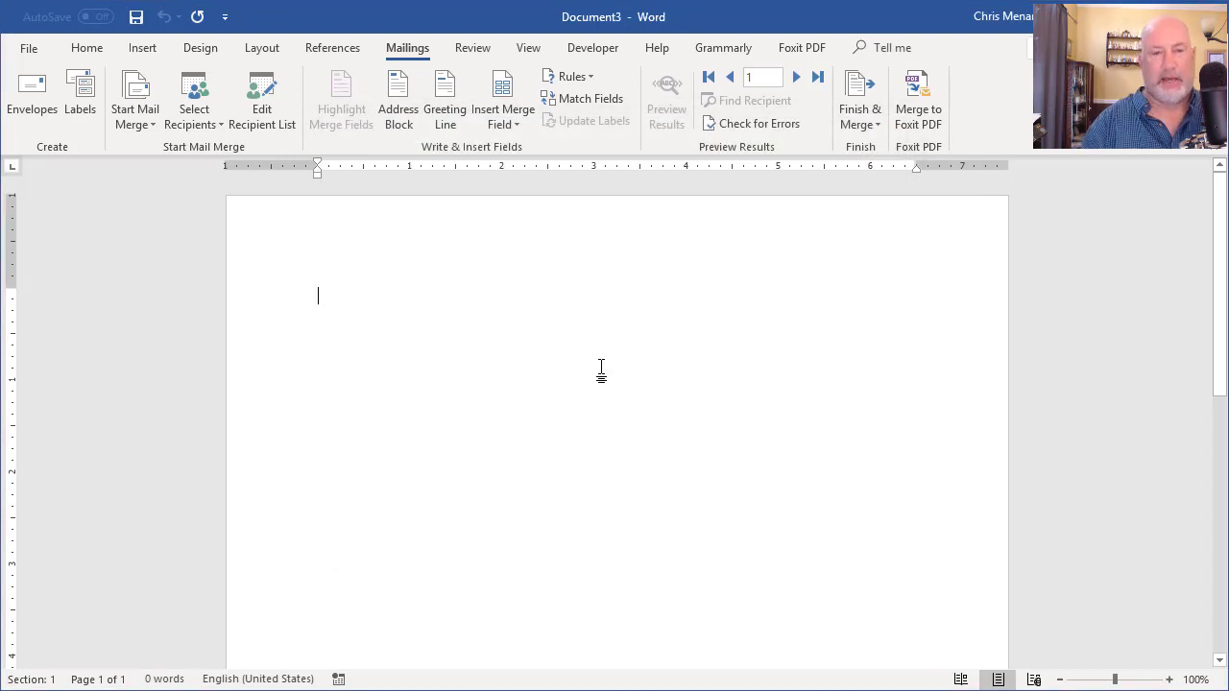
Type the date June 30, 2018, insert an Address Block field, and begin the Class label.
text(June 30.)
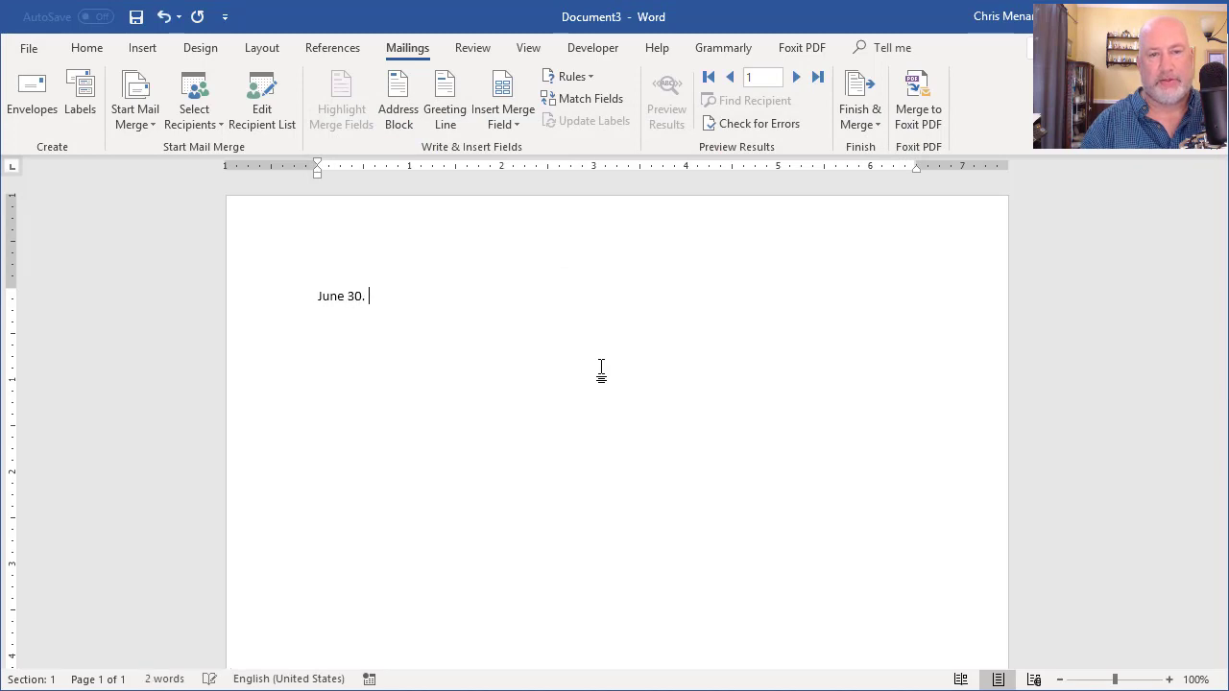
text(,)
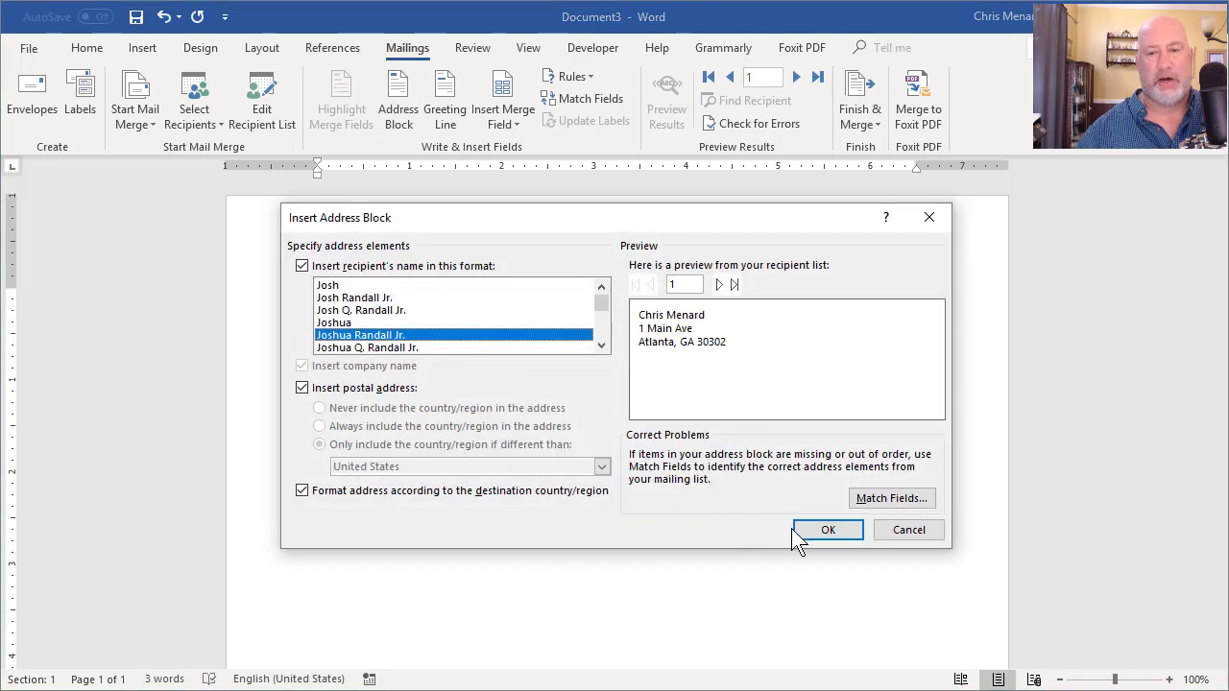
click(828, 530)
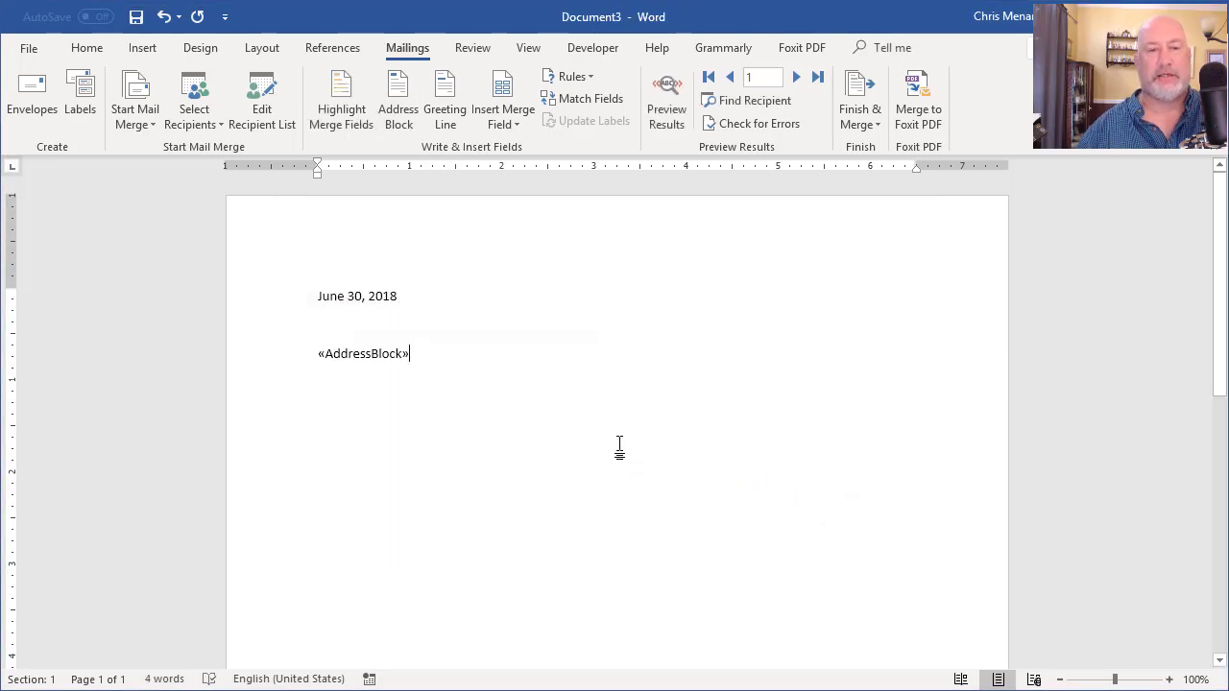
text(Class:)
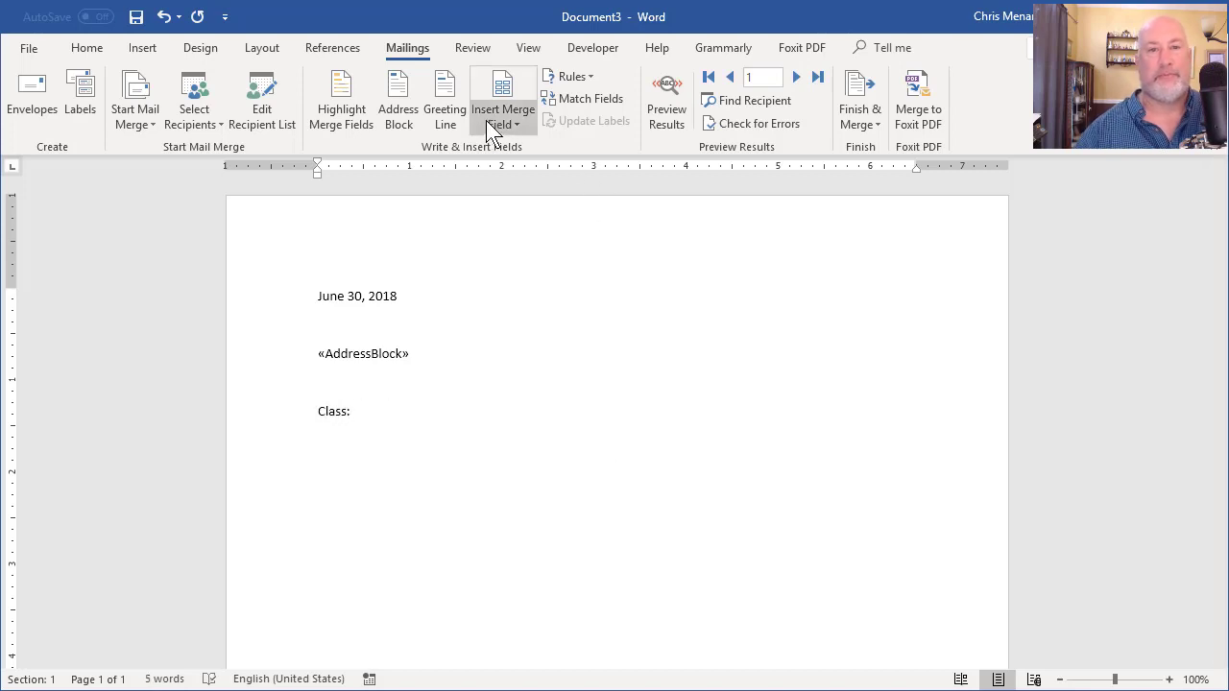
Insert the Class merge field, then add a Location line with the Campus_Location field.
click(504, 96)
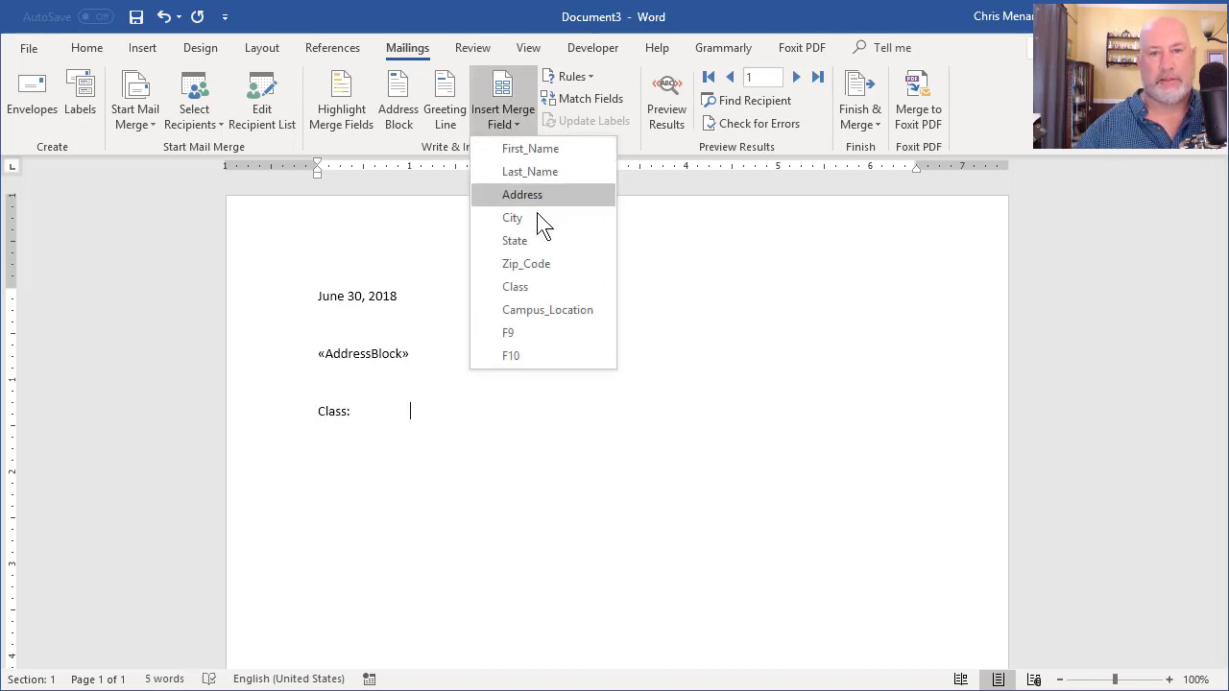
click(514, 287)
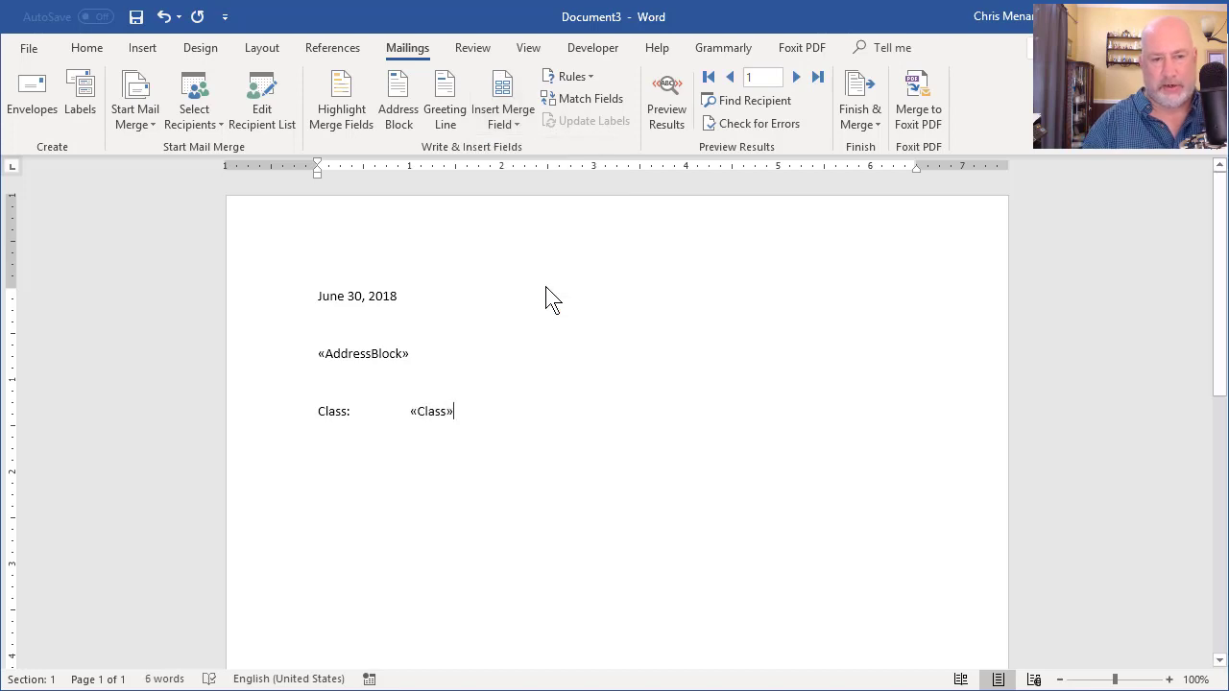
text(Locatoi)
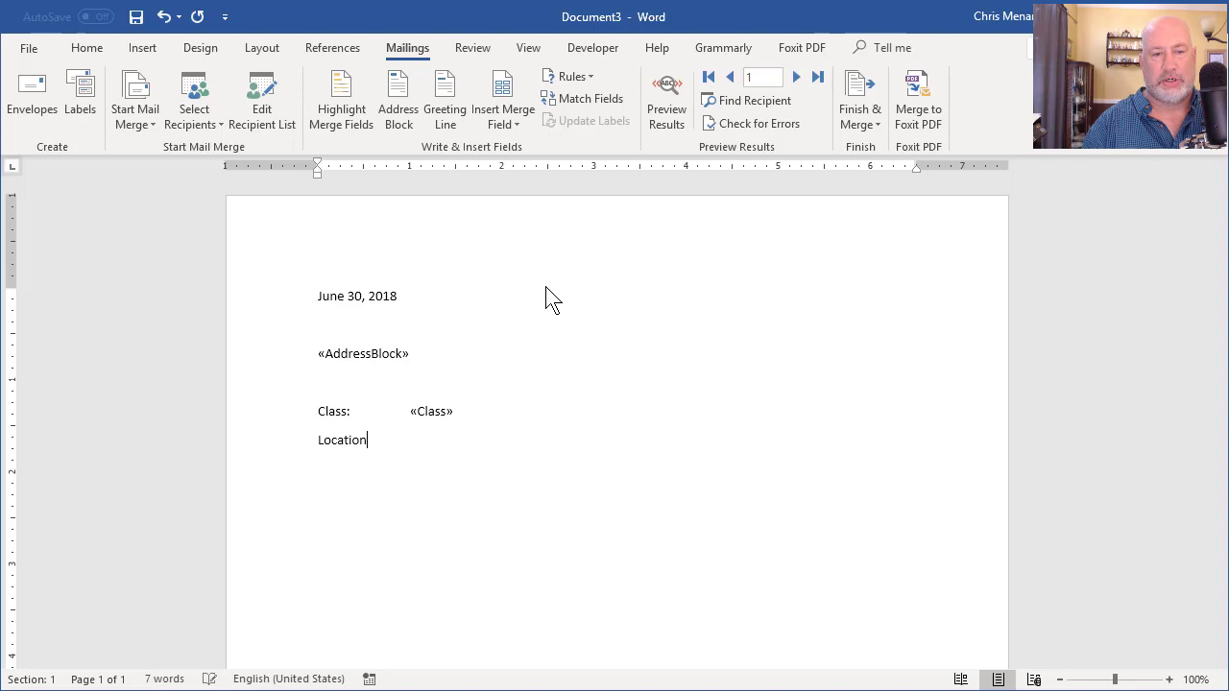
click(503, 96)
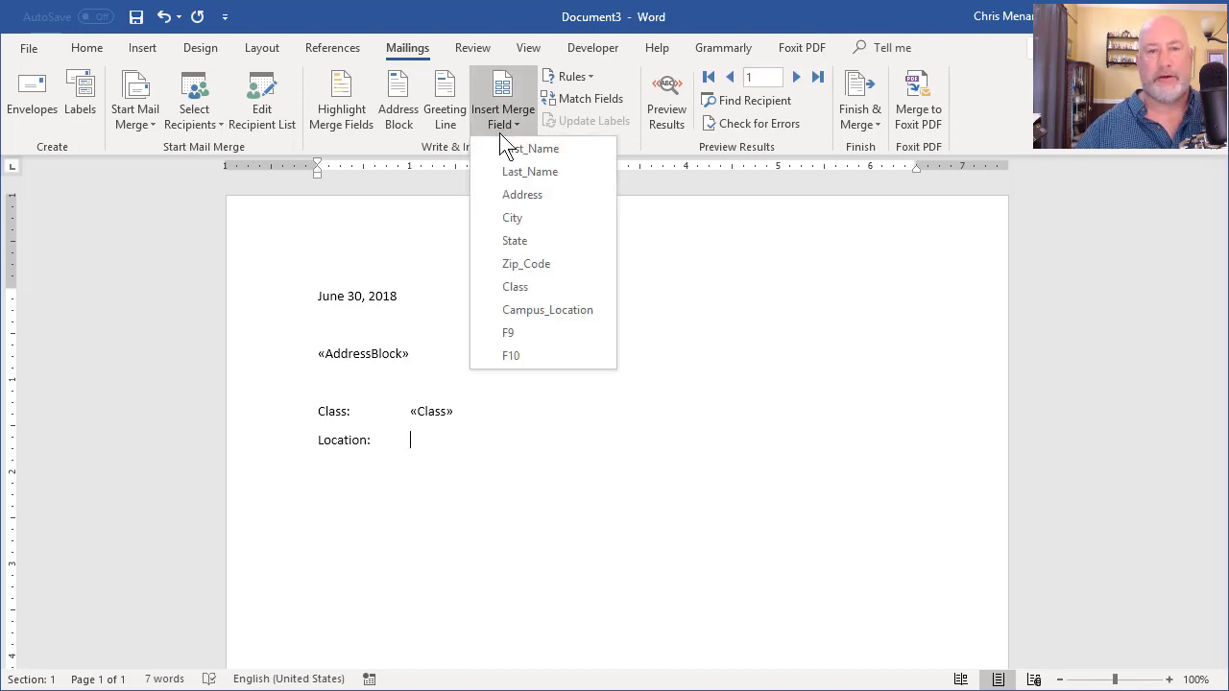
mouse_move(548, 309)
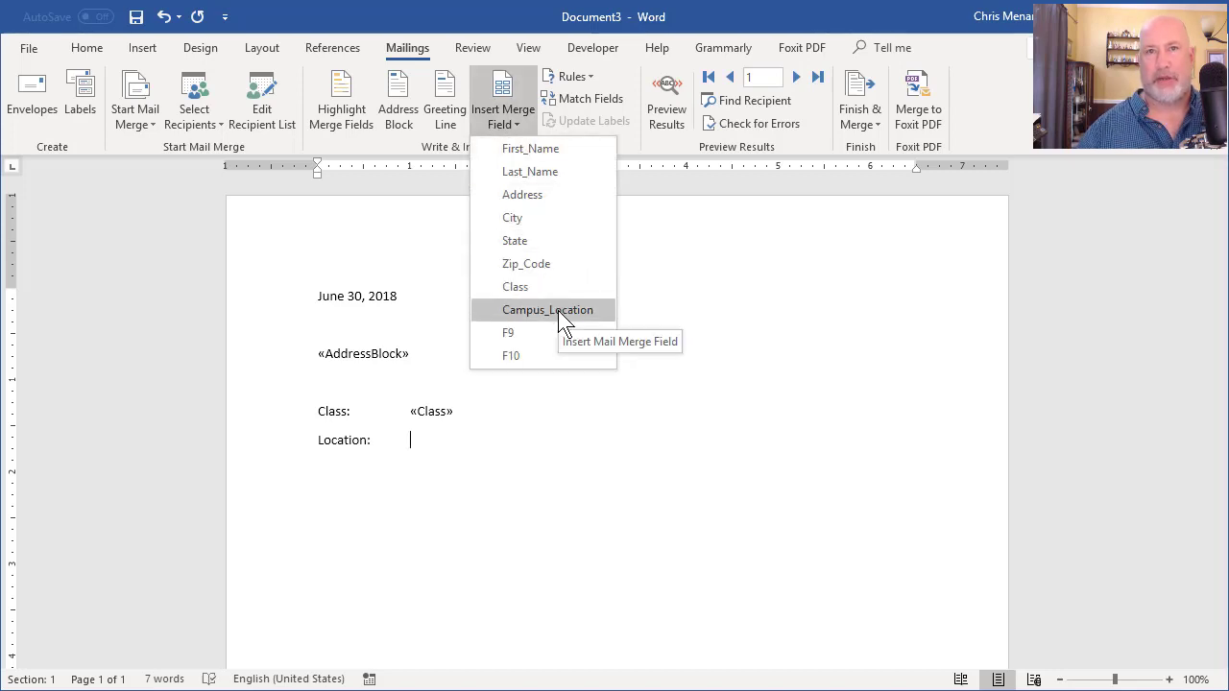
click(547, 309)
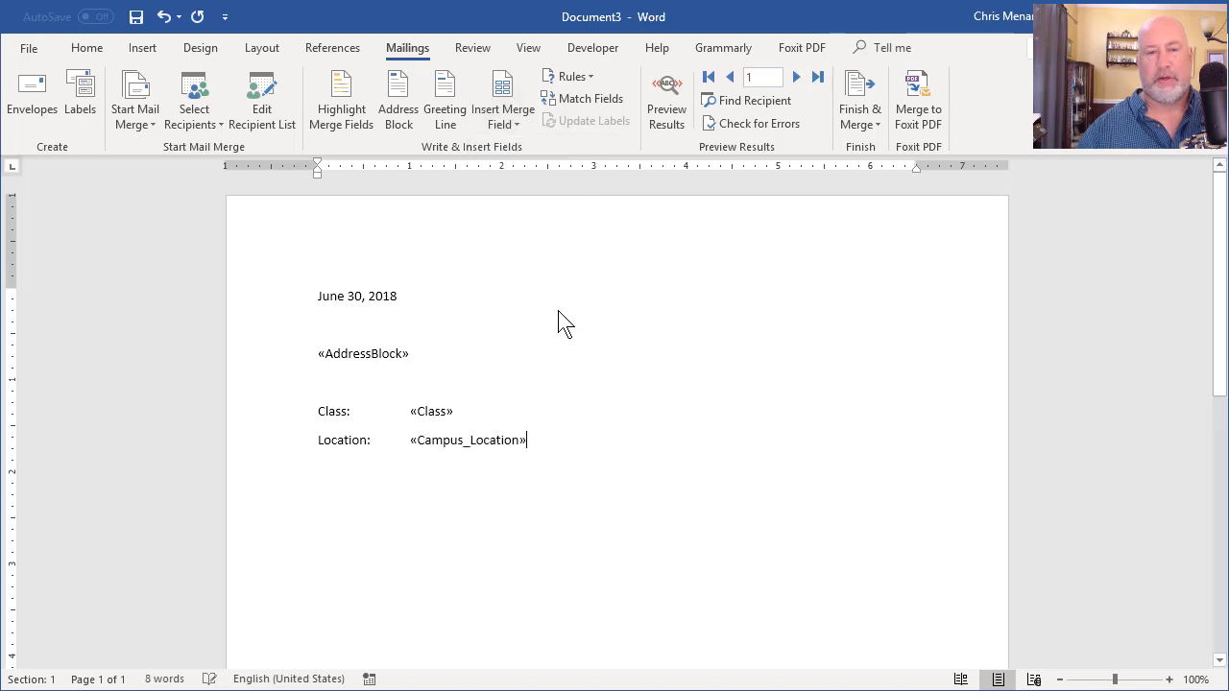
mouse_move(572, 357)
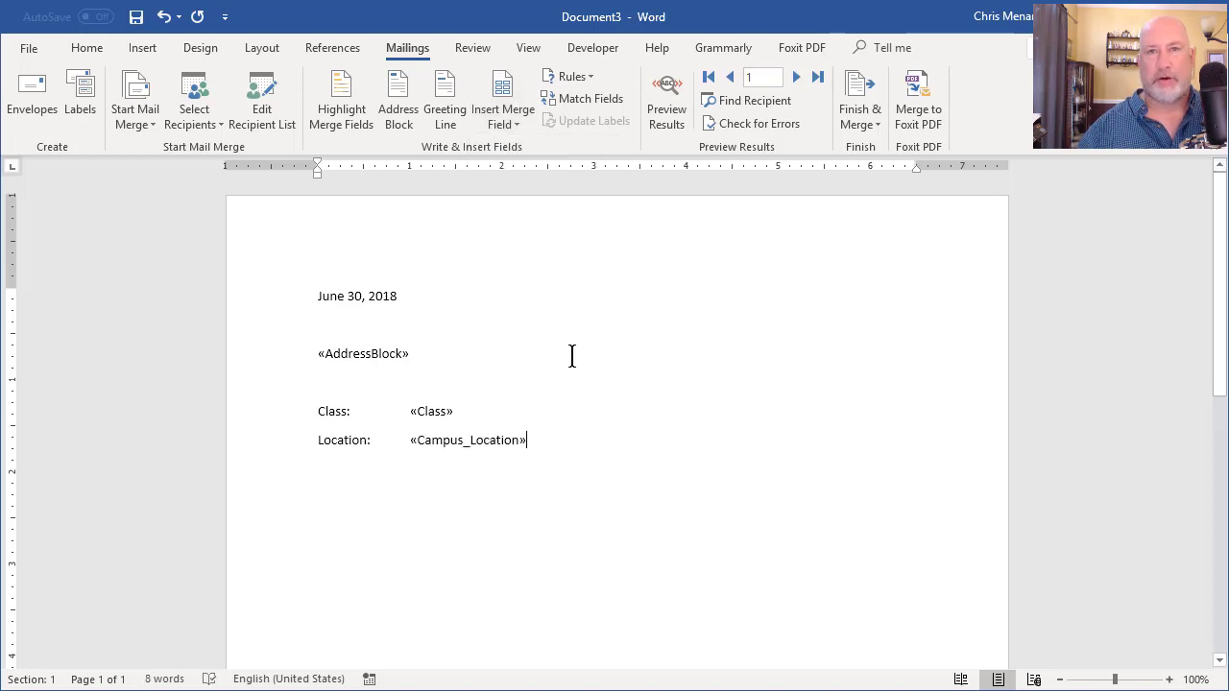
mouse_move(634, 252)
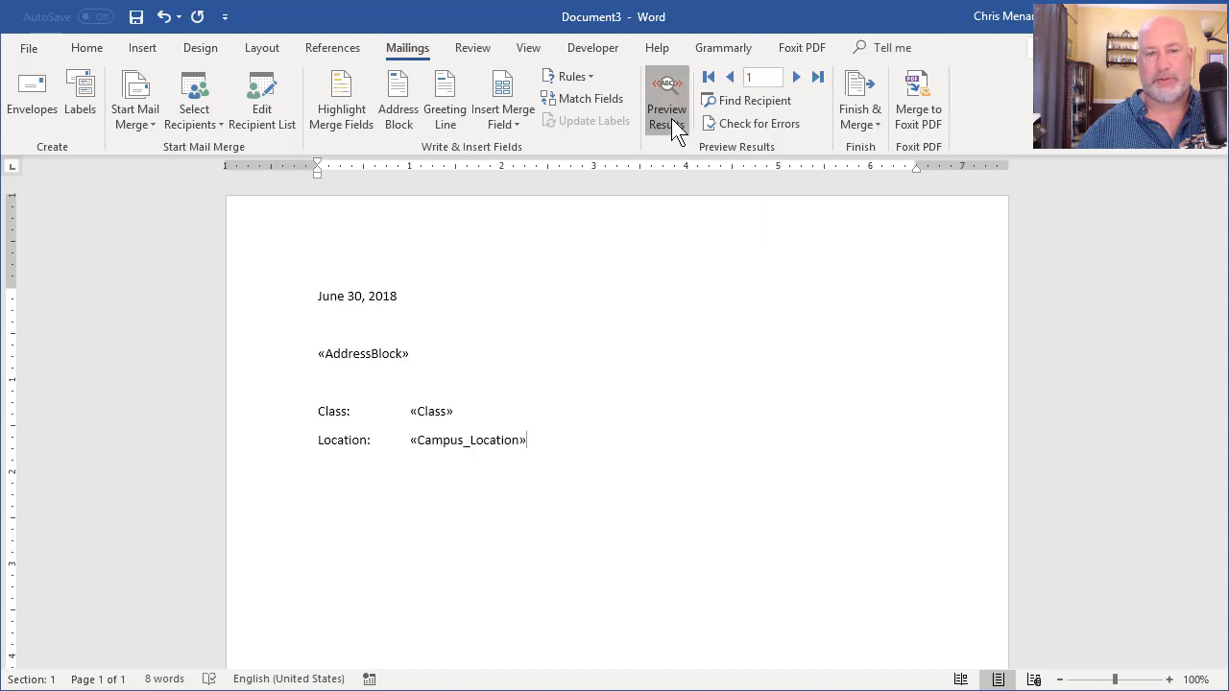
Preview merged results, step through three recipients, and return to the first record.
click(667, 101)
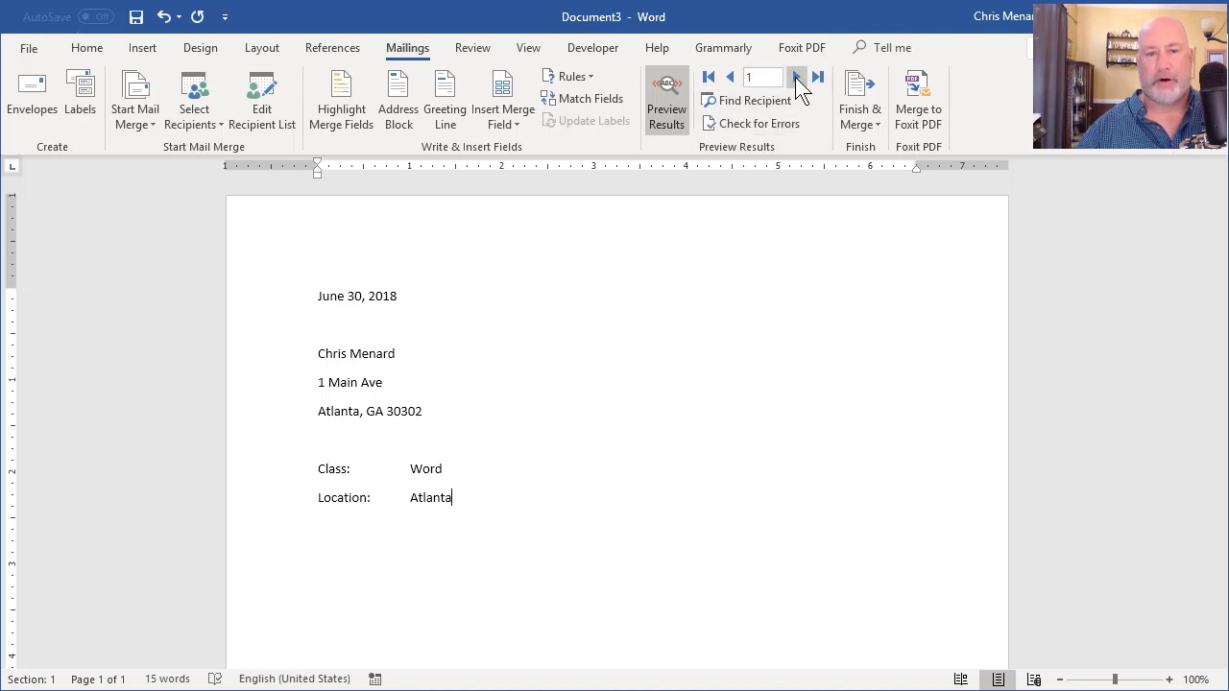
click(797, 77)
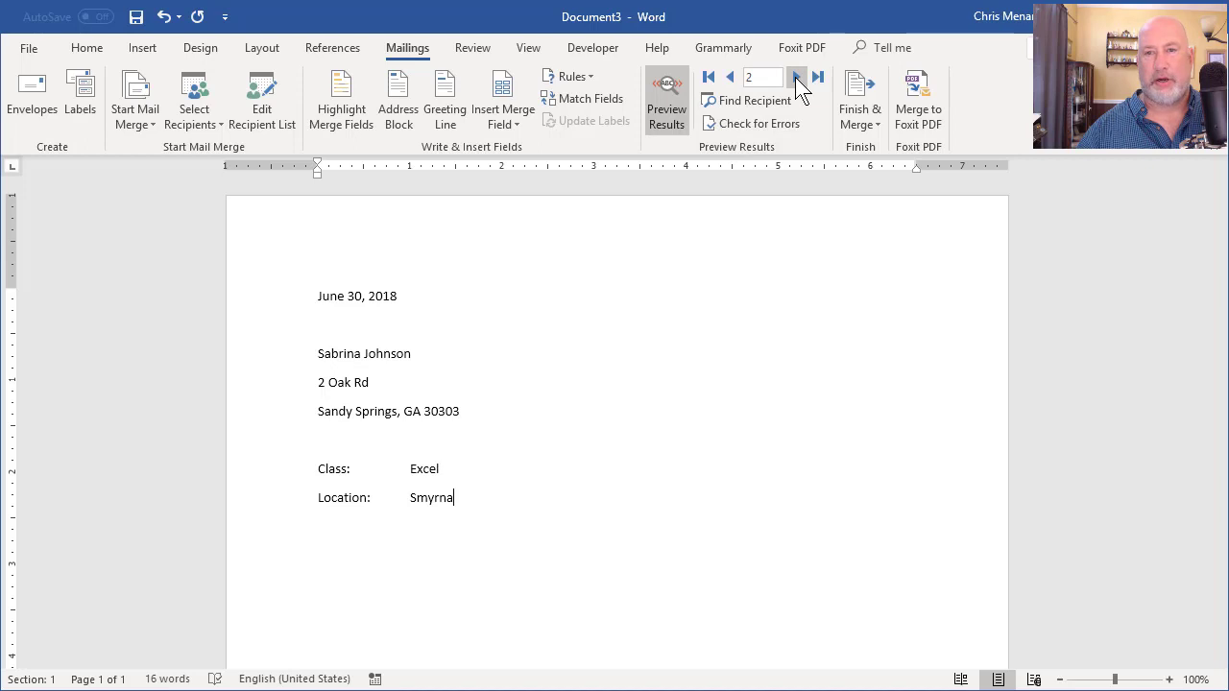
click(797, 77)
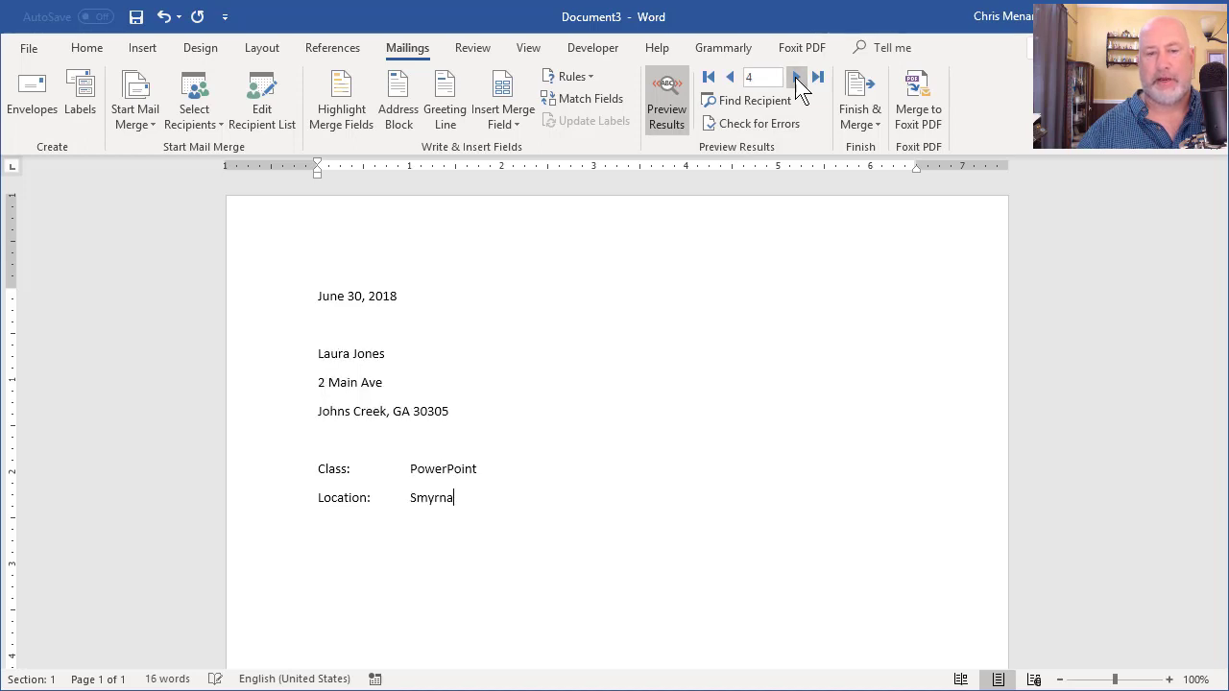
click(797, 77)
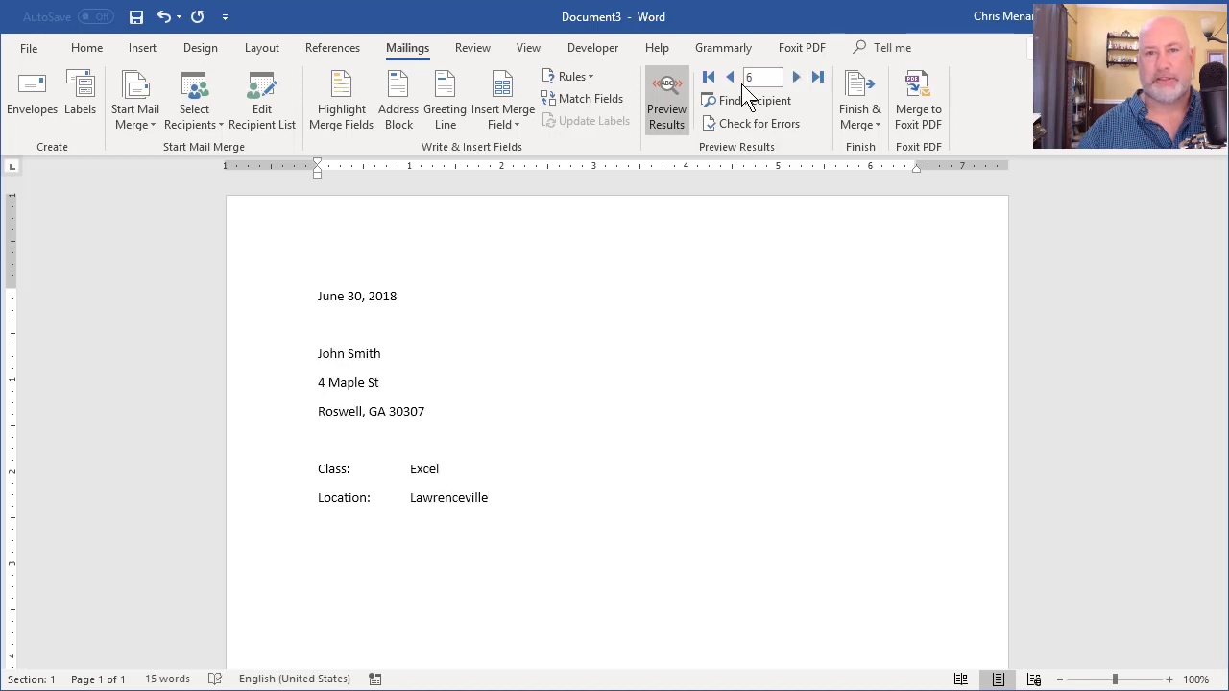
click(709, 77)
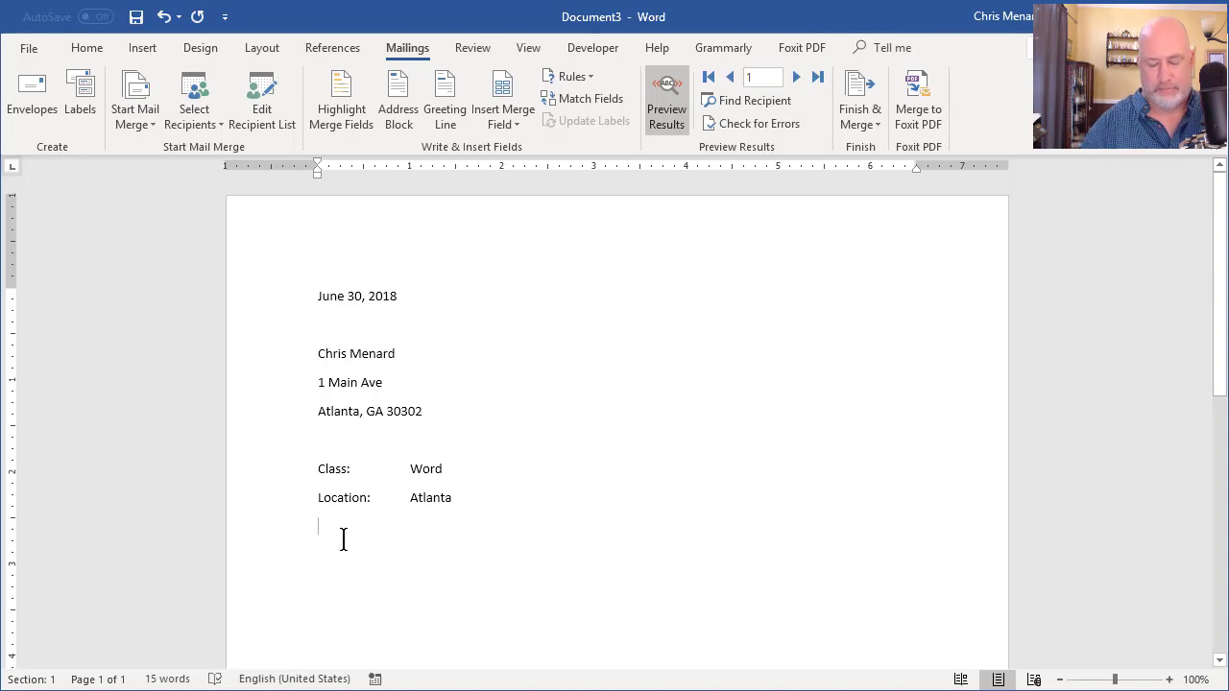
Add a Notes: line under Location and insert an If…Then…Else rule there.
text(Notes:)
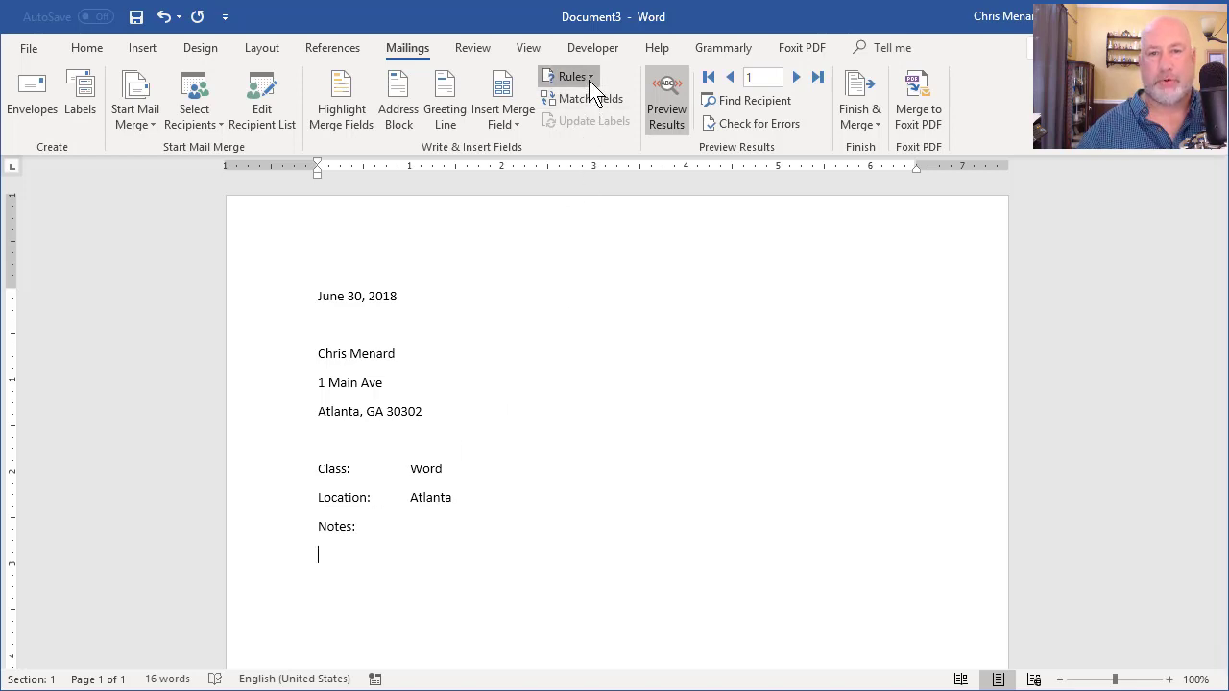
click(569, 77)
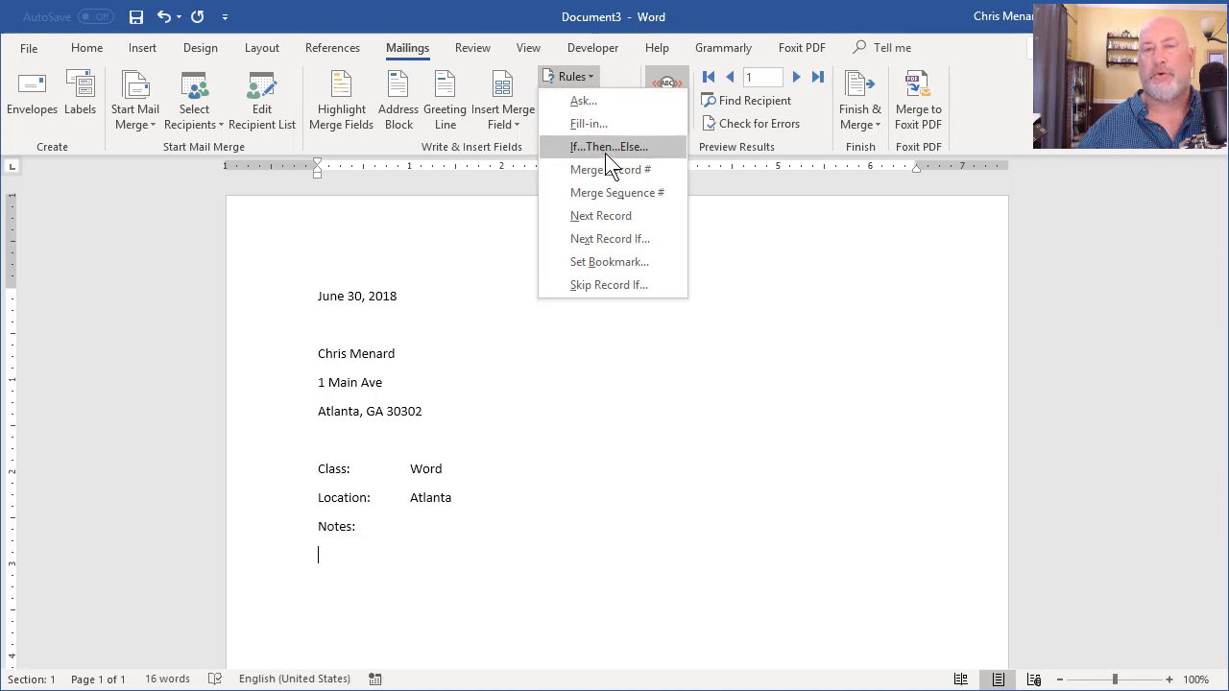
click(607, 146)
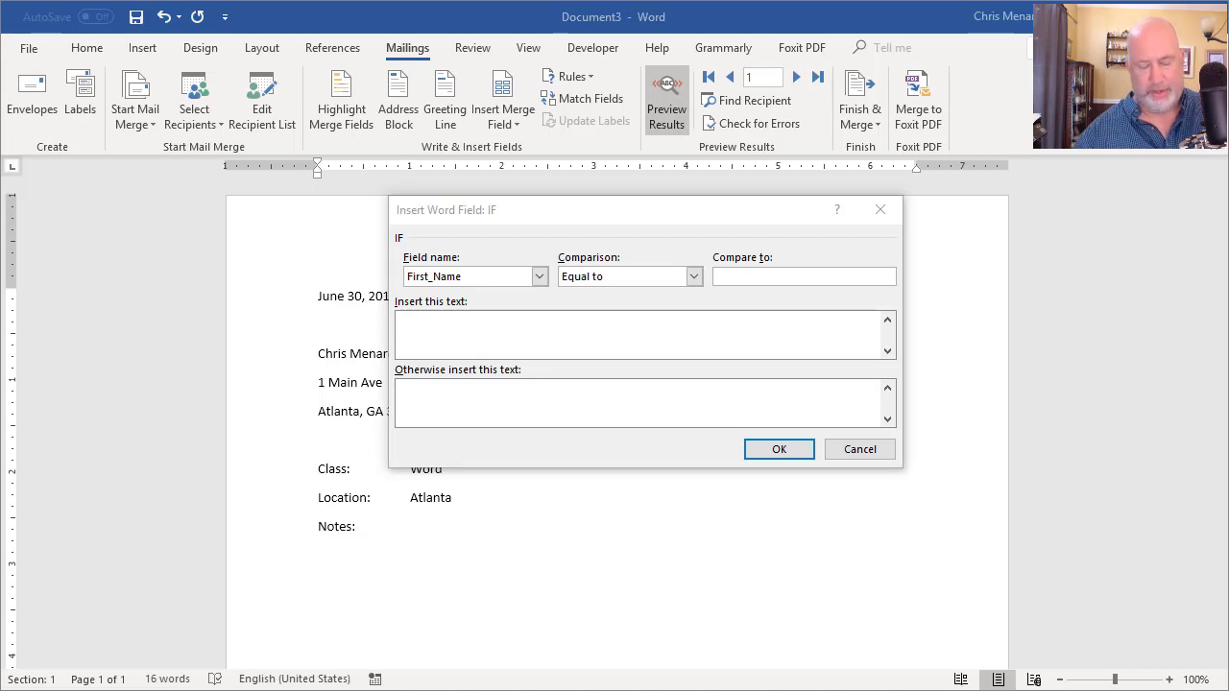
Make the IF rule show the Atlanta parking note when Campus_Location equals Atlanta, else 'Free parking.'.
click(539, 276)
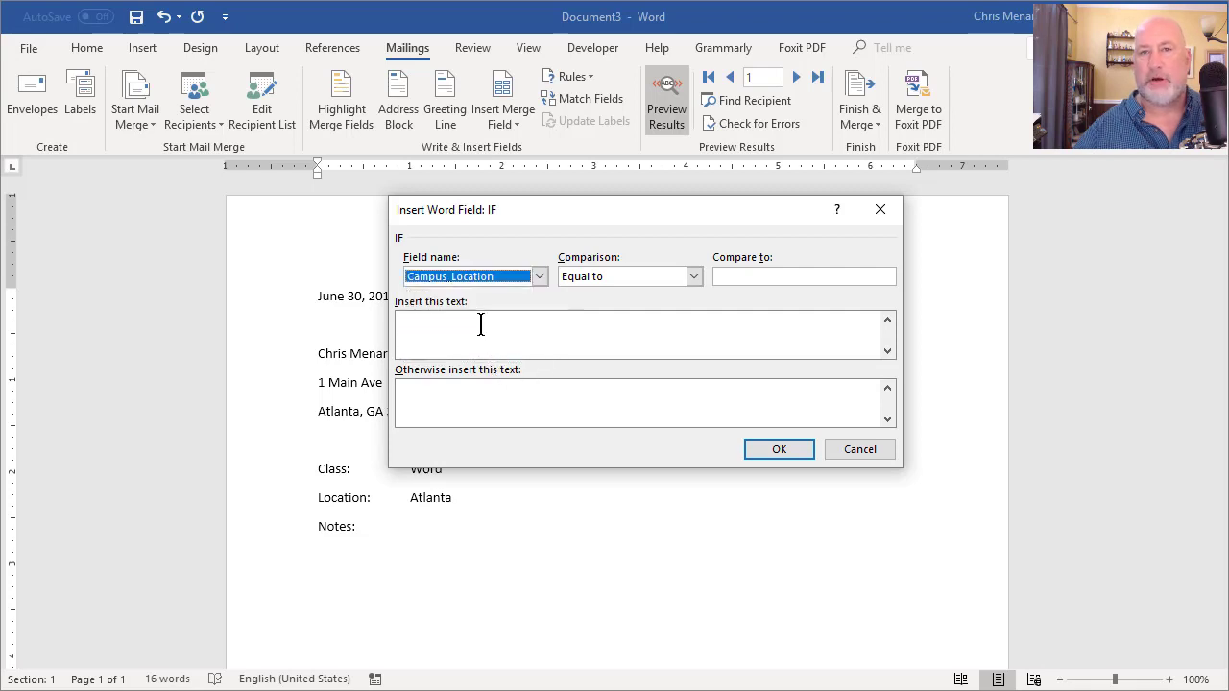
click(805, 277)
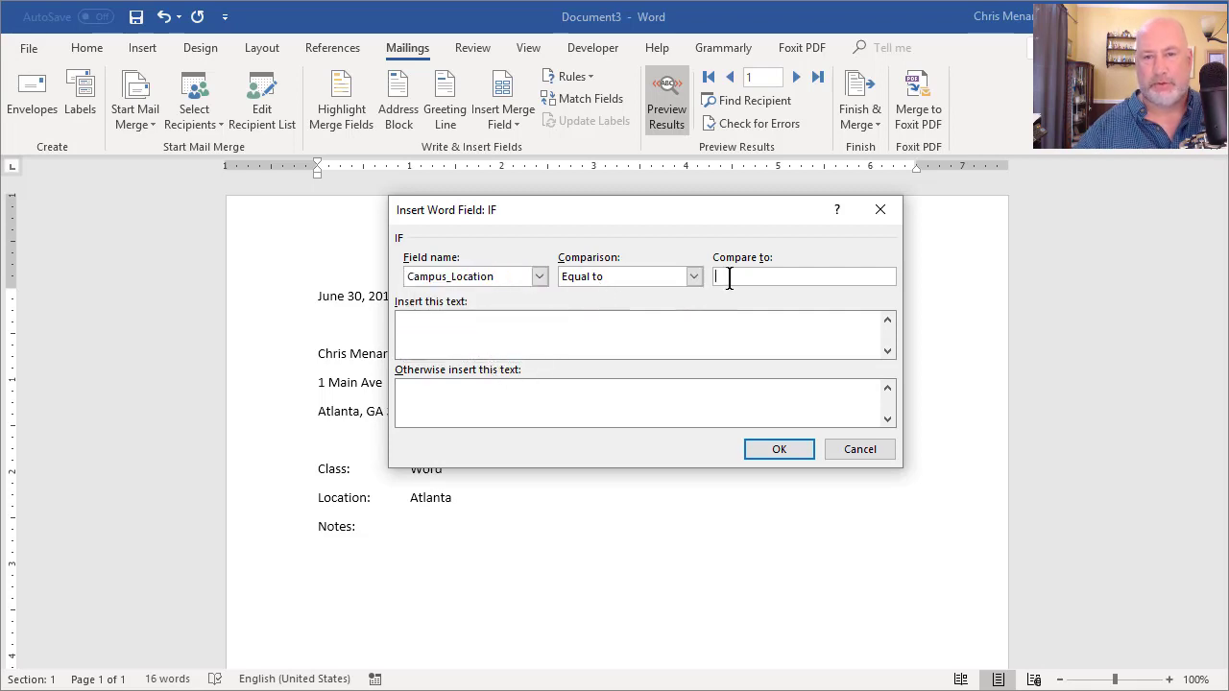
text(Atlanta)
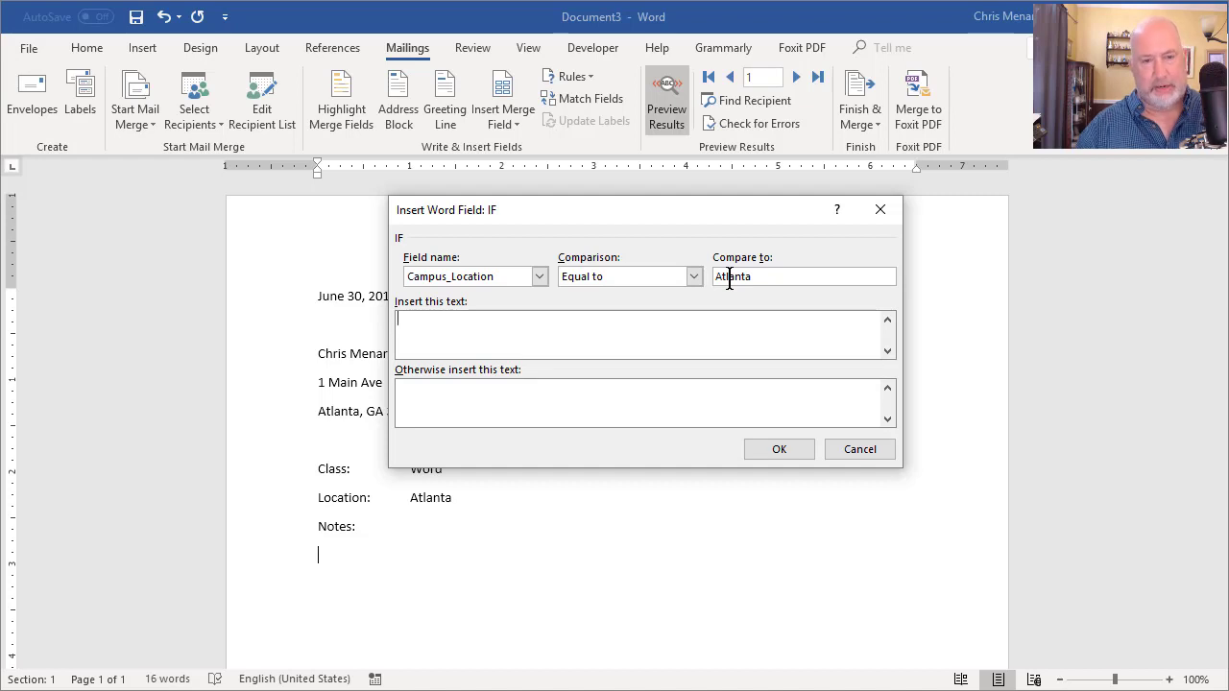
text(Parking at the Atlanta location, our headquarters, takes approximately 15 minutes. We recommend you arrive 25 minutes before class. Parking is $4.)
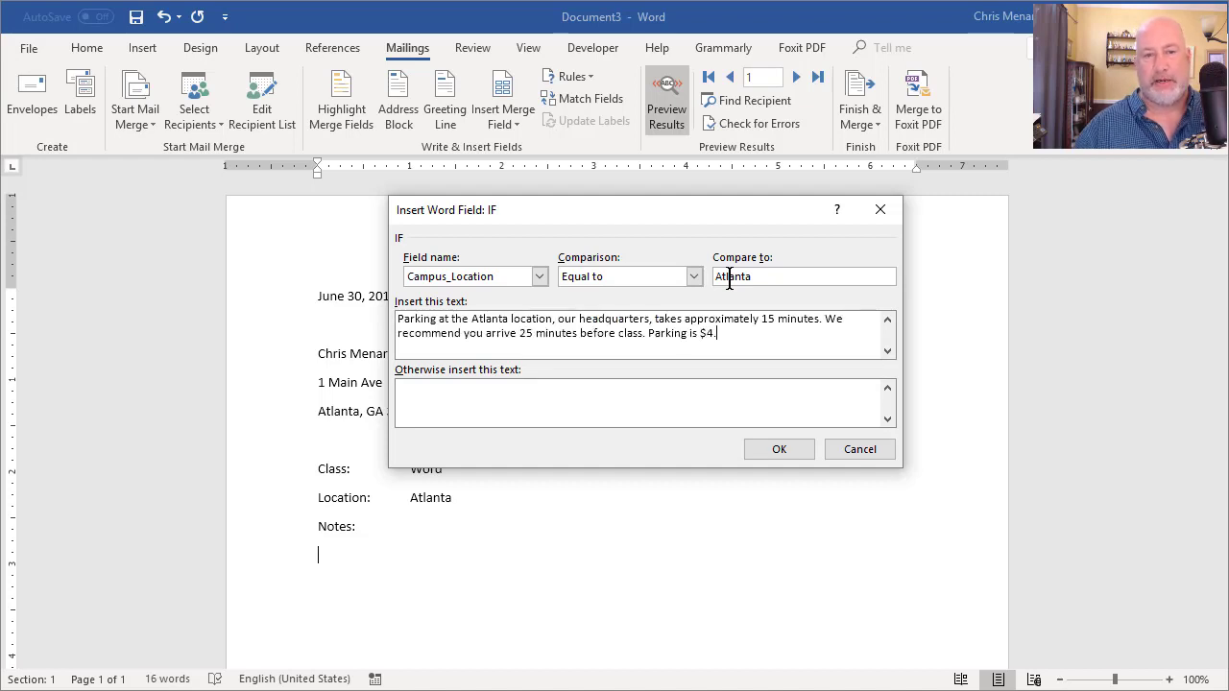
click(614, 401)
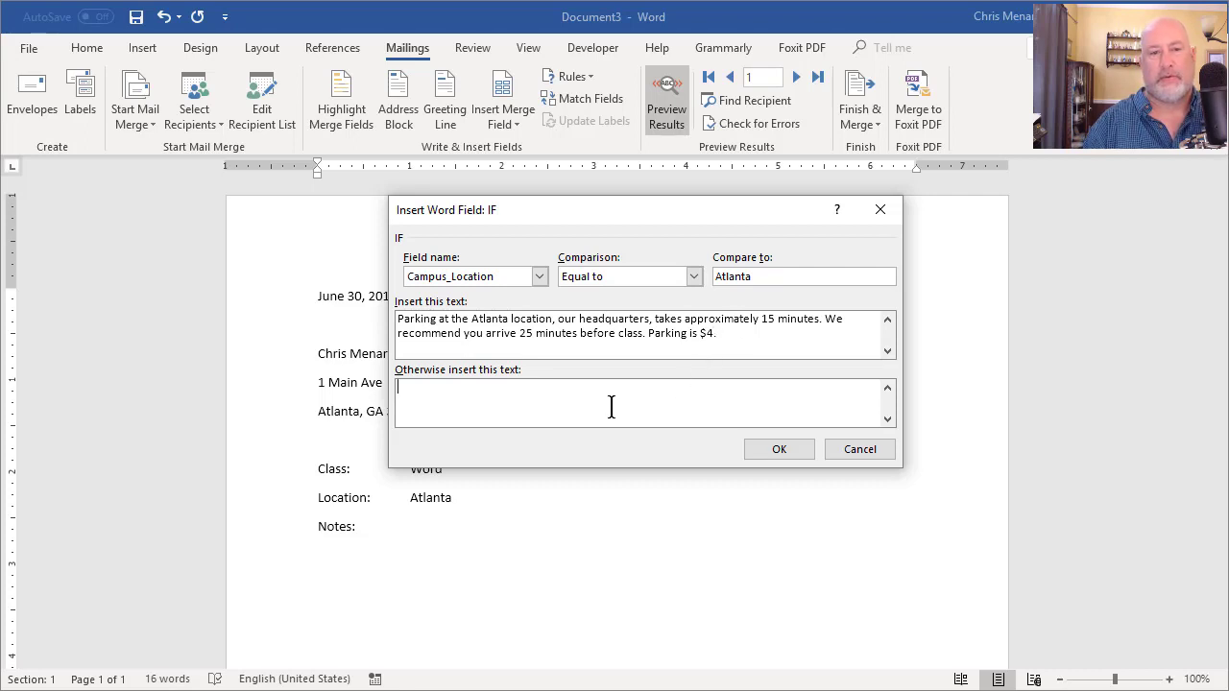
text(Free parking.)
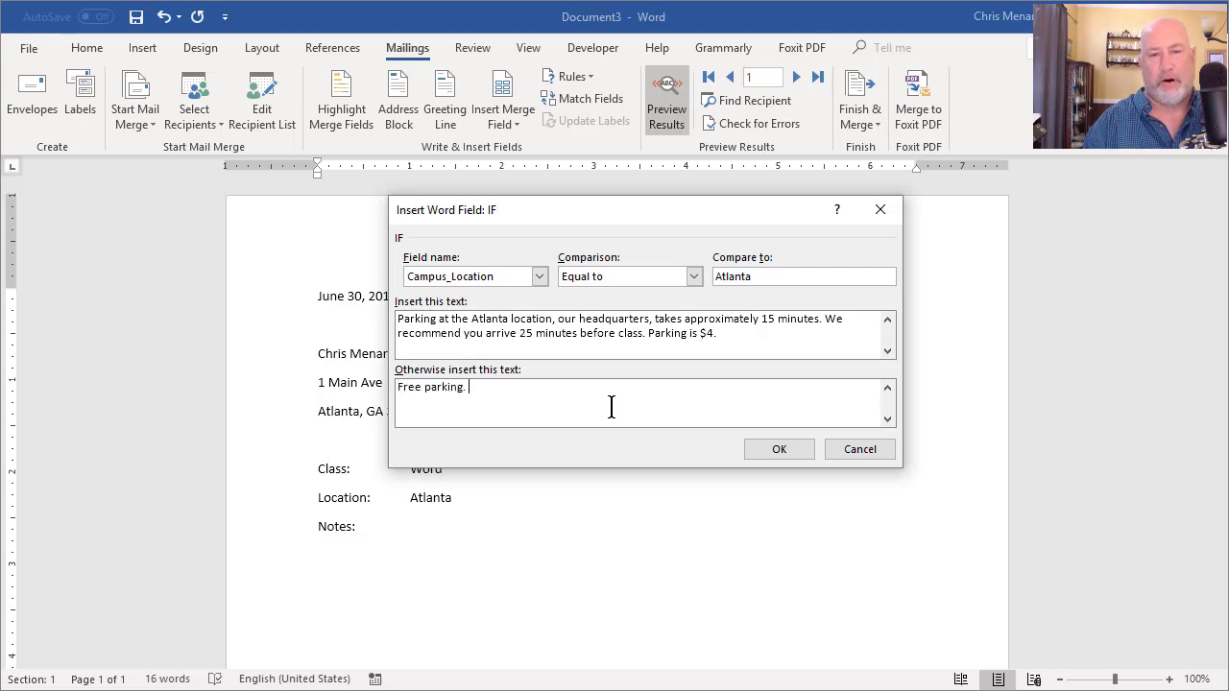
mouse_move(709, 464)
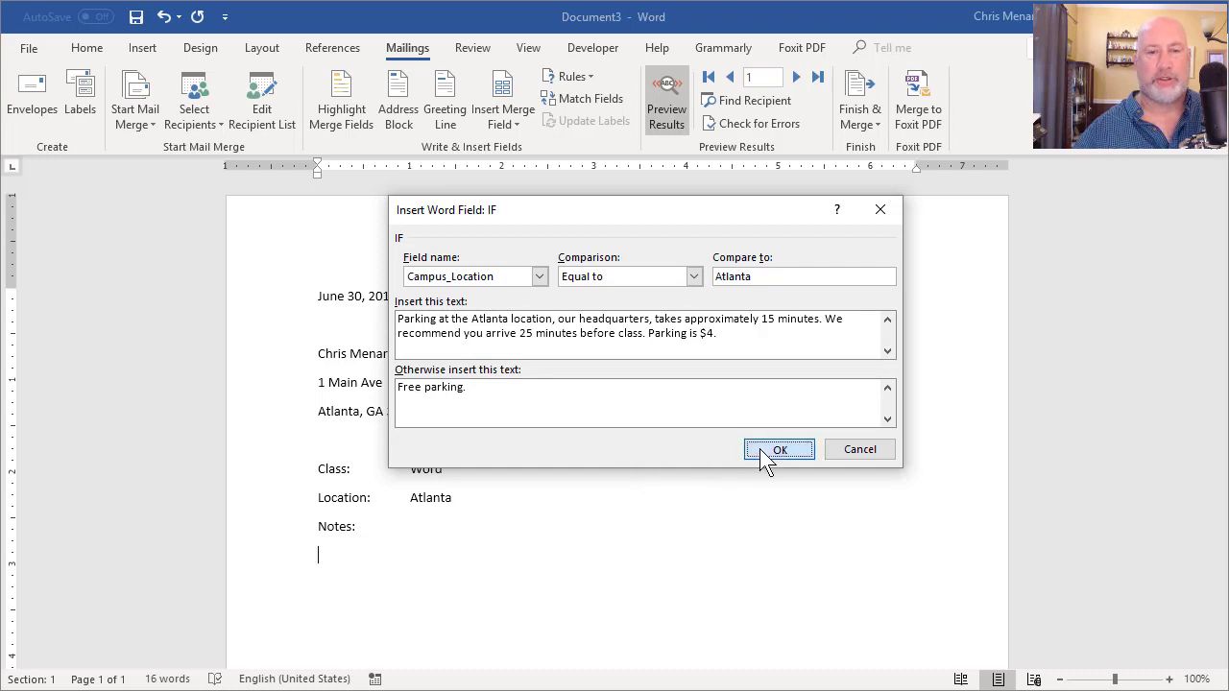
click(780, 449)
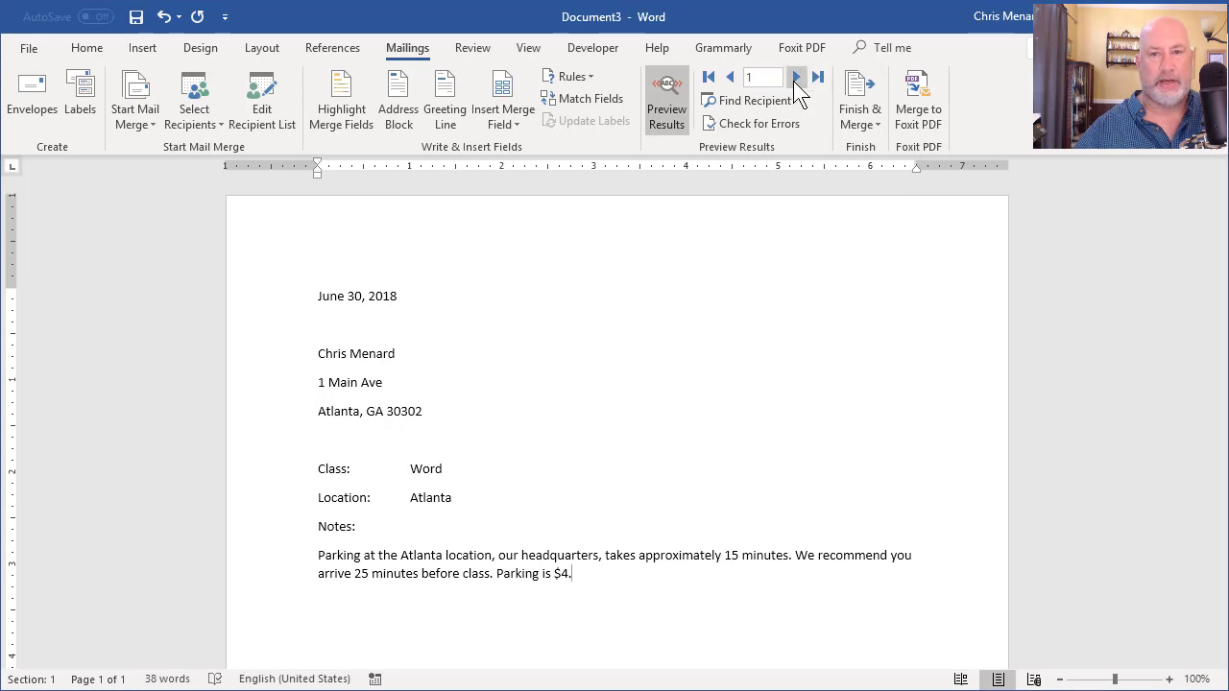
Step through four more recipients to verify each letter's parking note.
click(797, 77)
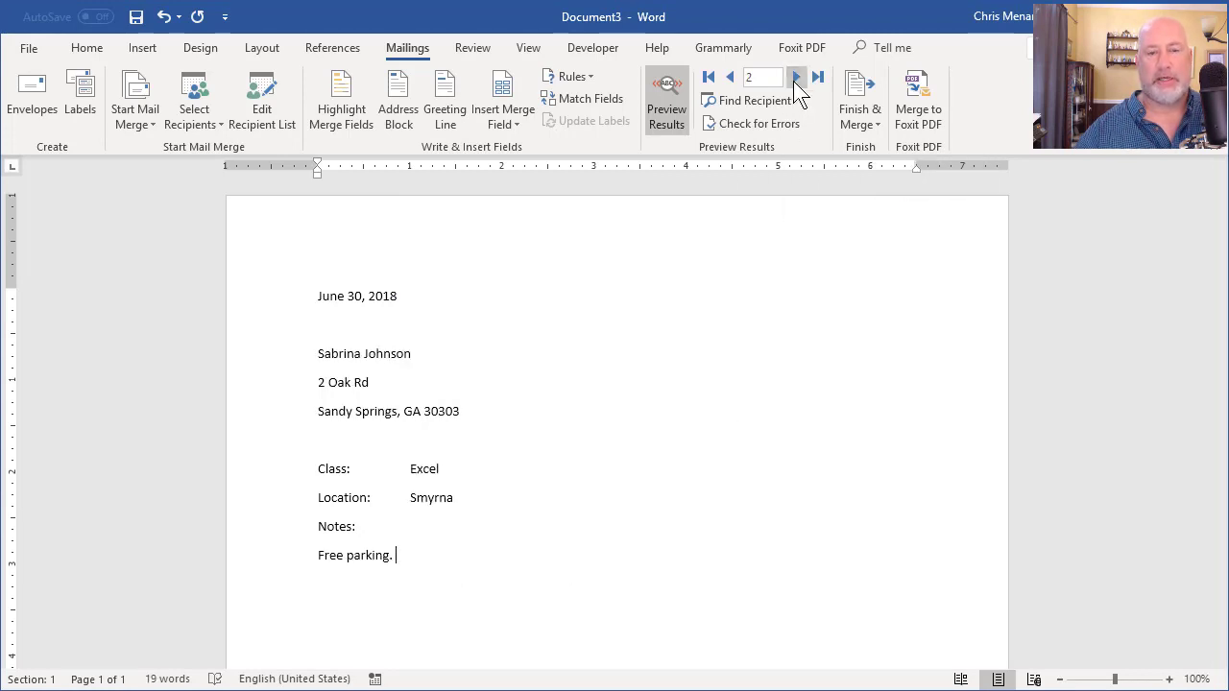
click(797, 77)
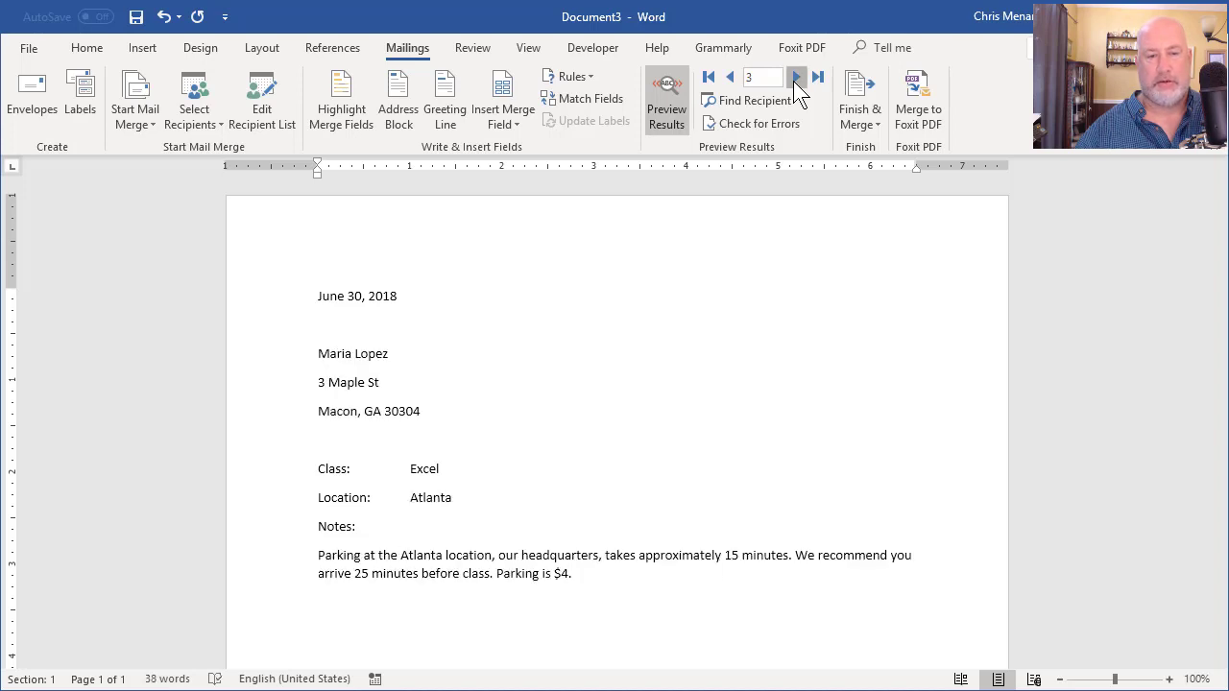
click(798, 76)
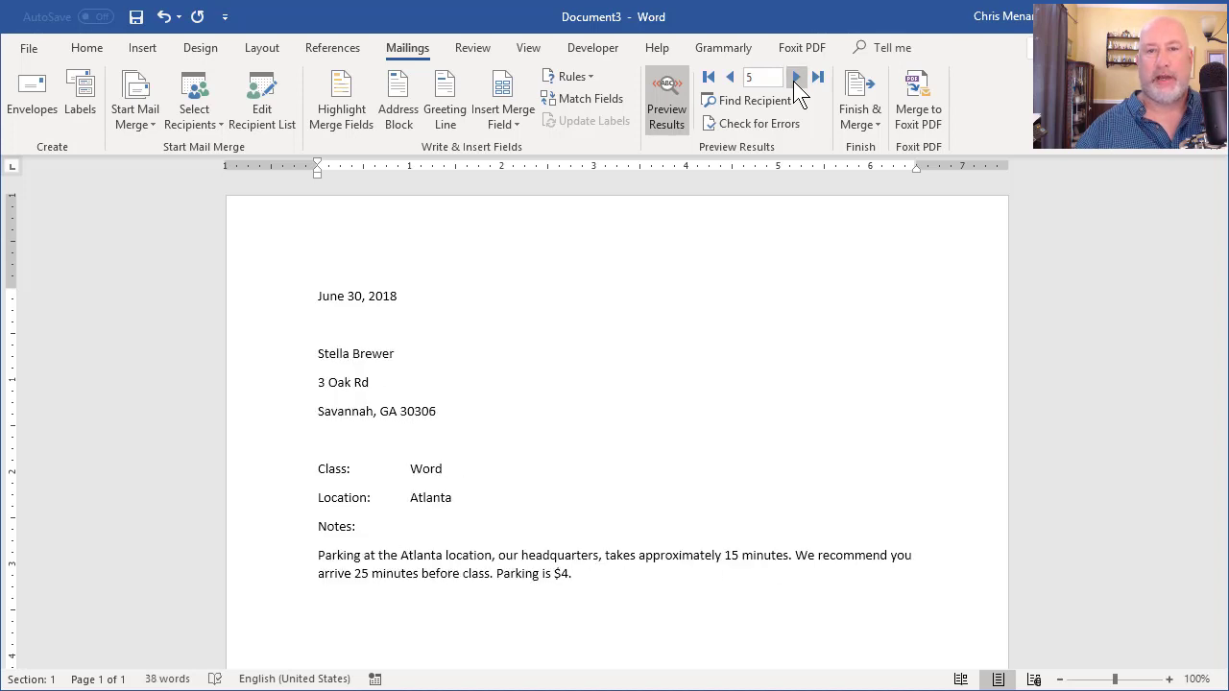
click(797, 77)
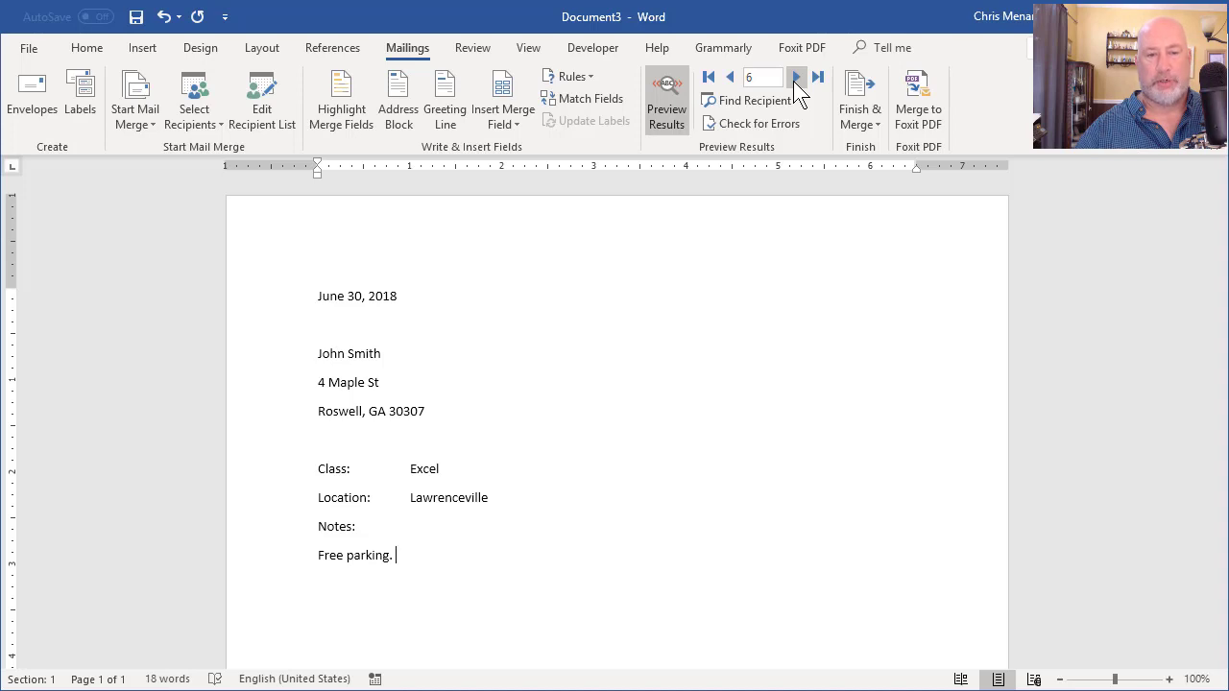
click(569, 76)
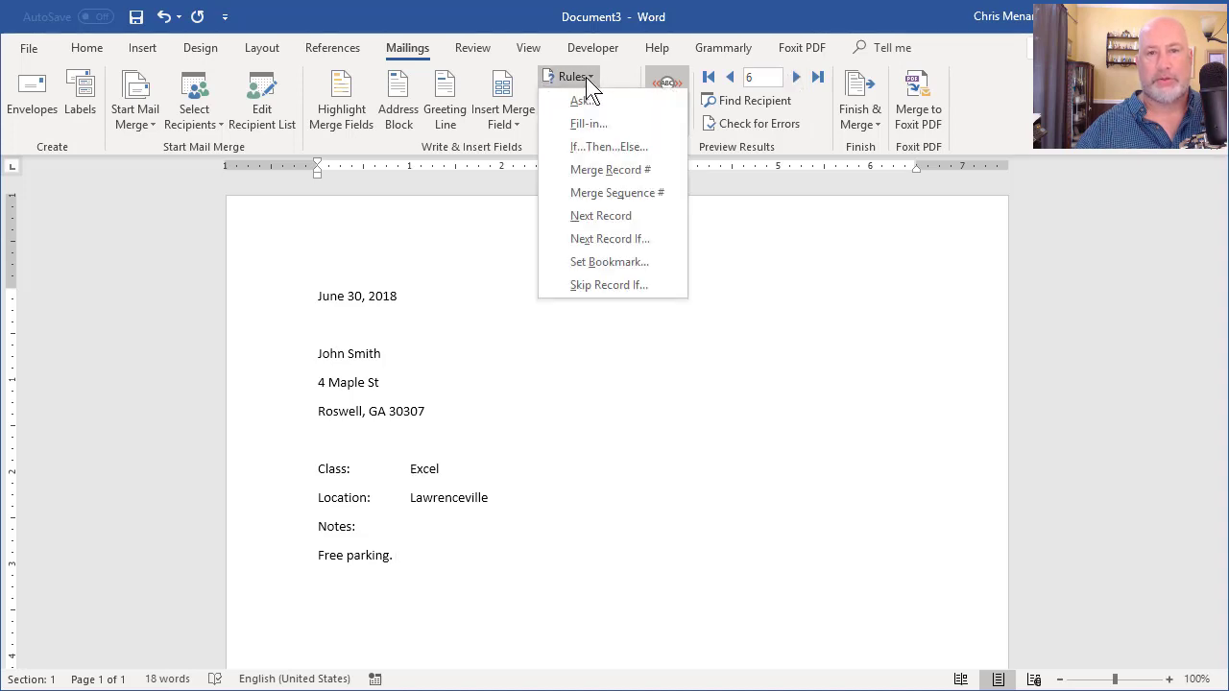